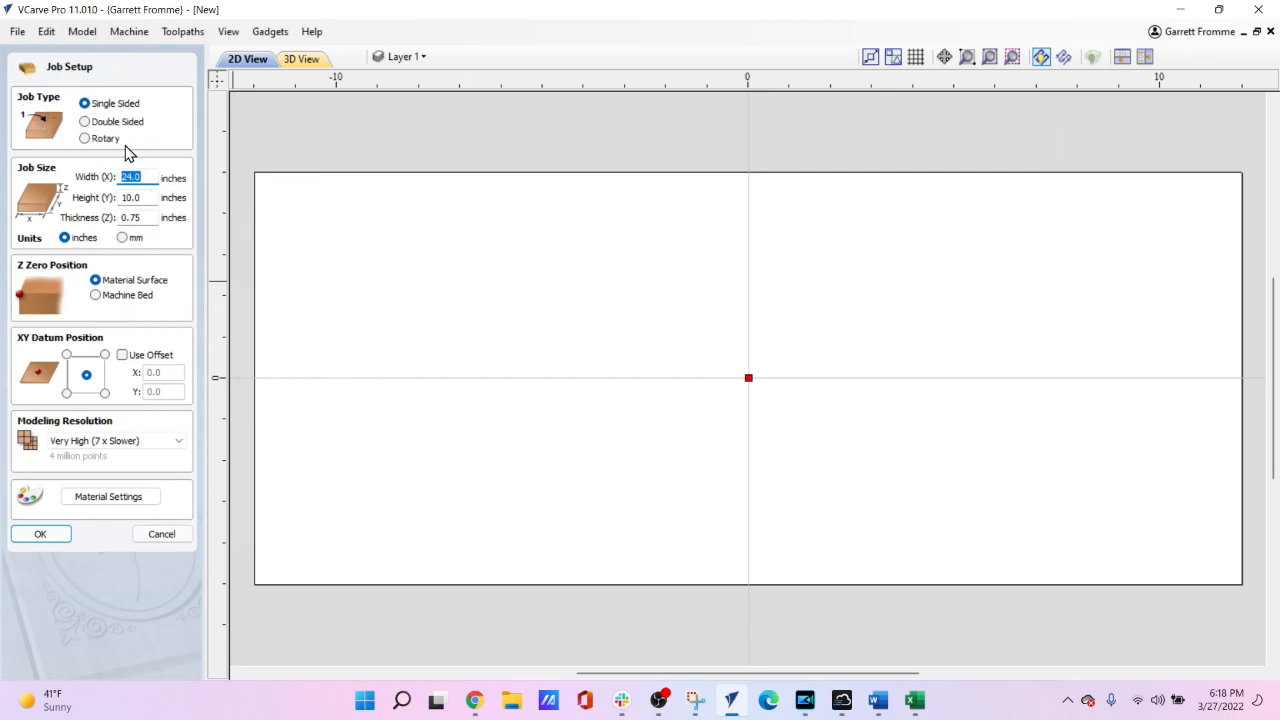
mouse_move(544, 480)
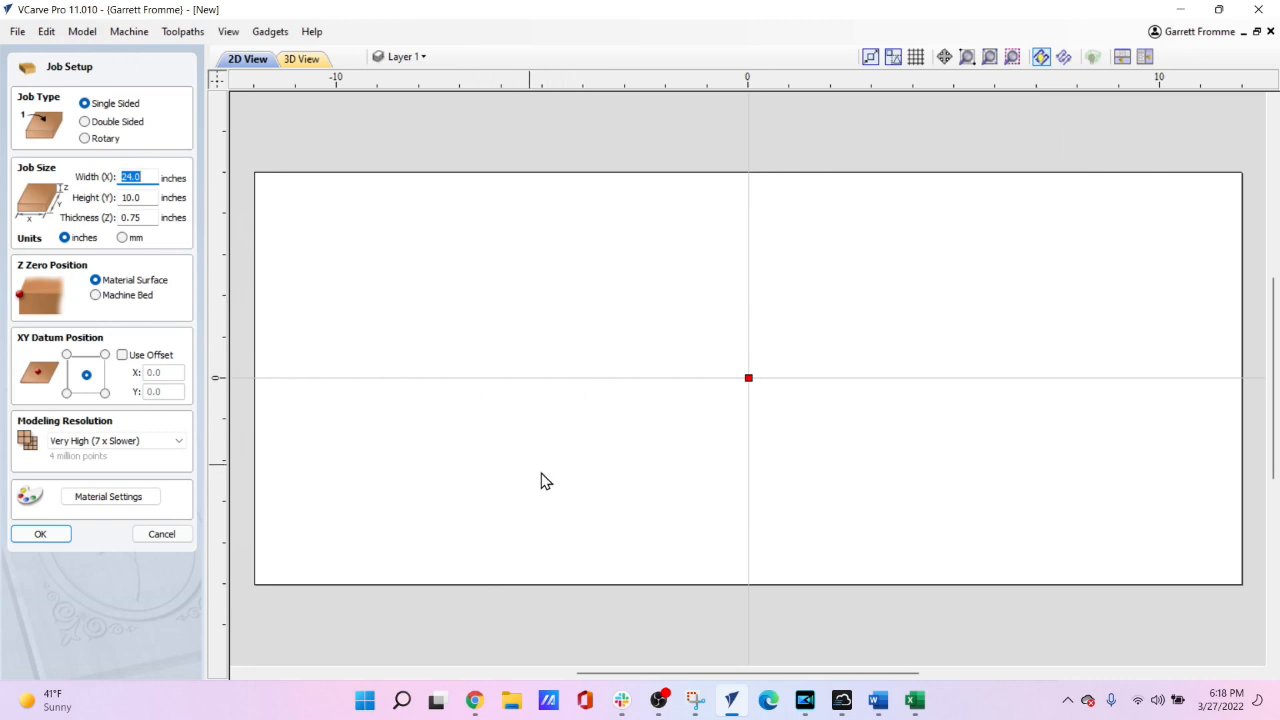
mouse_move(876, 502)
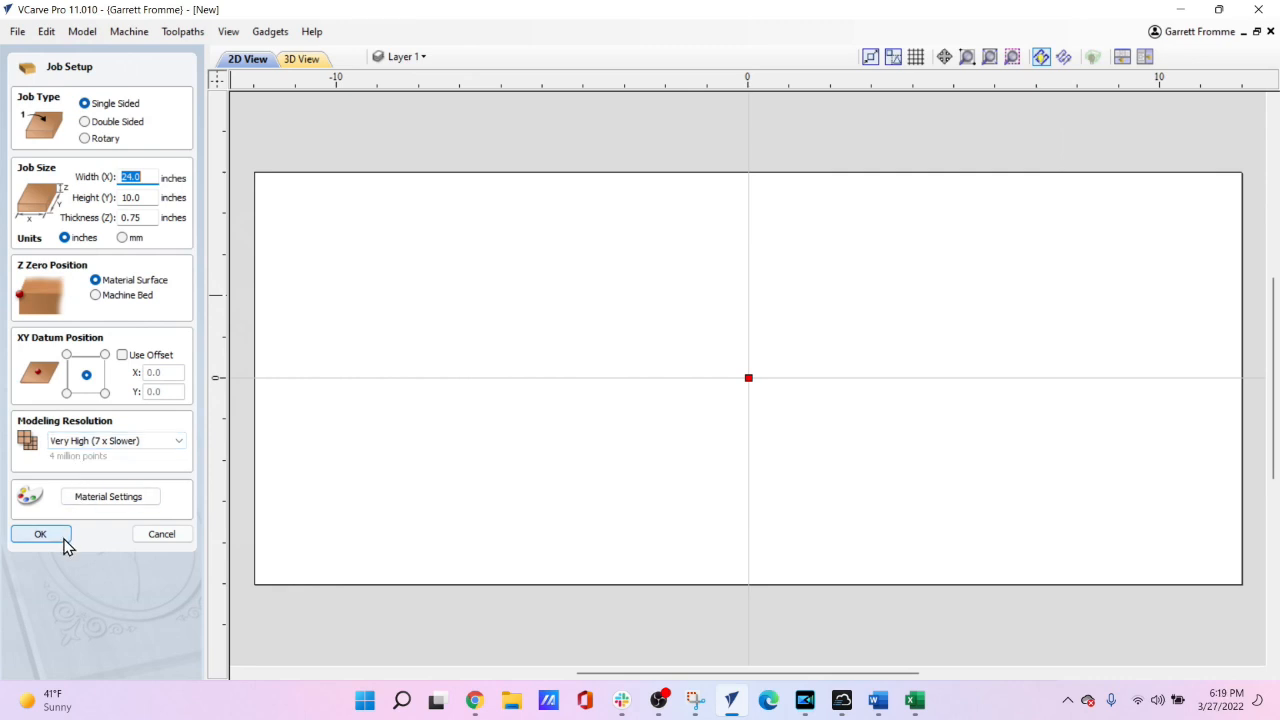
mouse_move(56, 544)
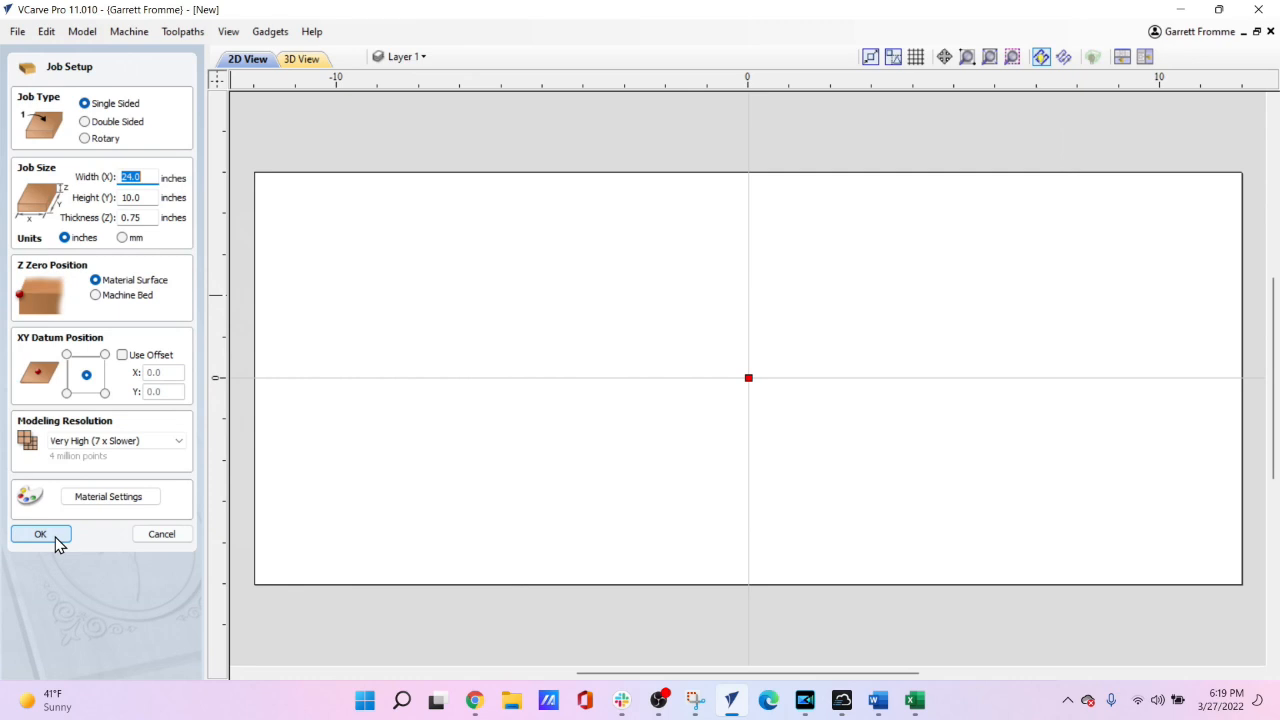
Accept the 24 x 10 x 0.75 inch job setup so the blank job opens for drawing.
left_click(40, 532)
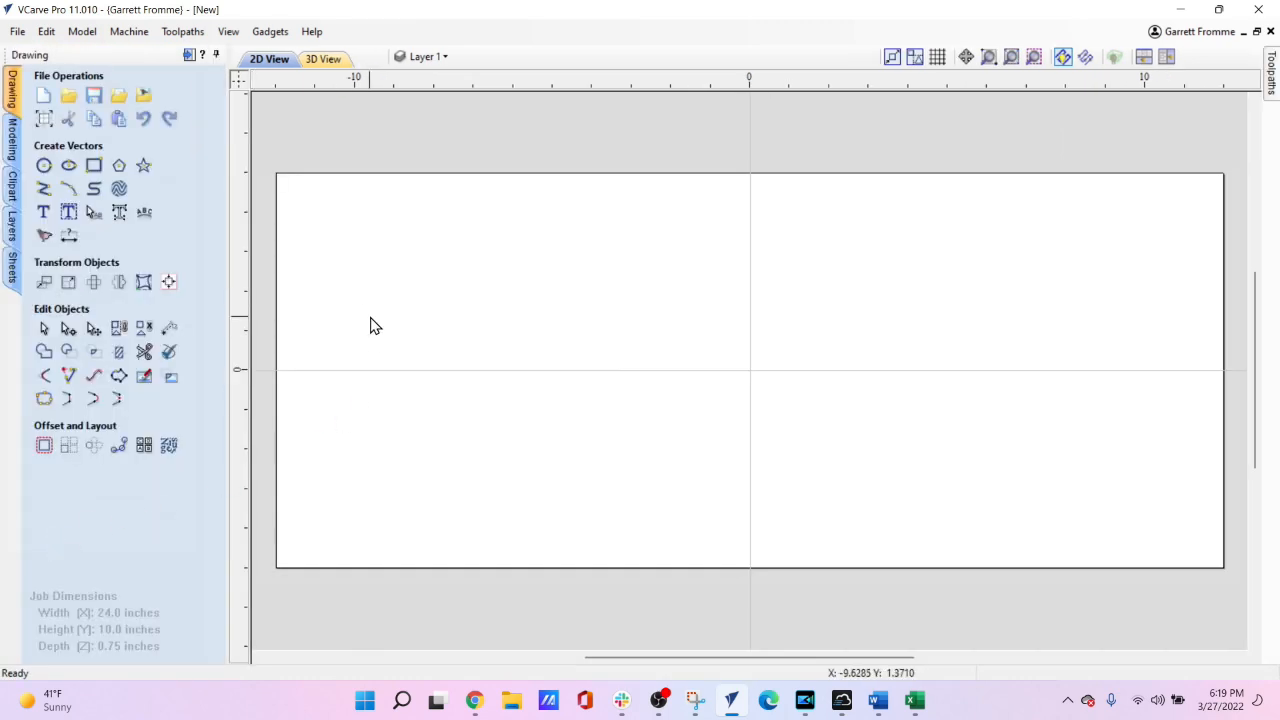
mouse_move(378, 278)
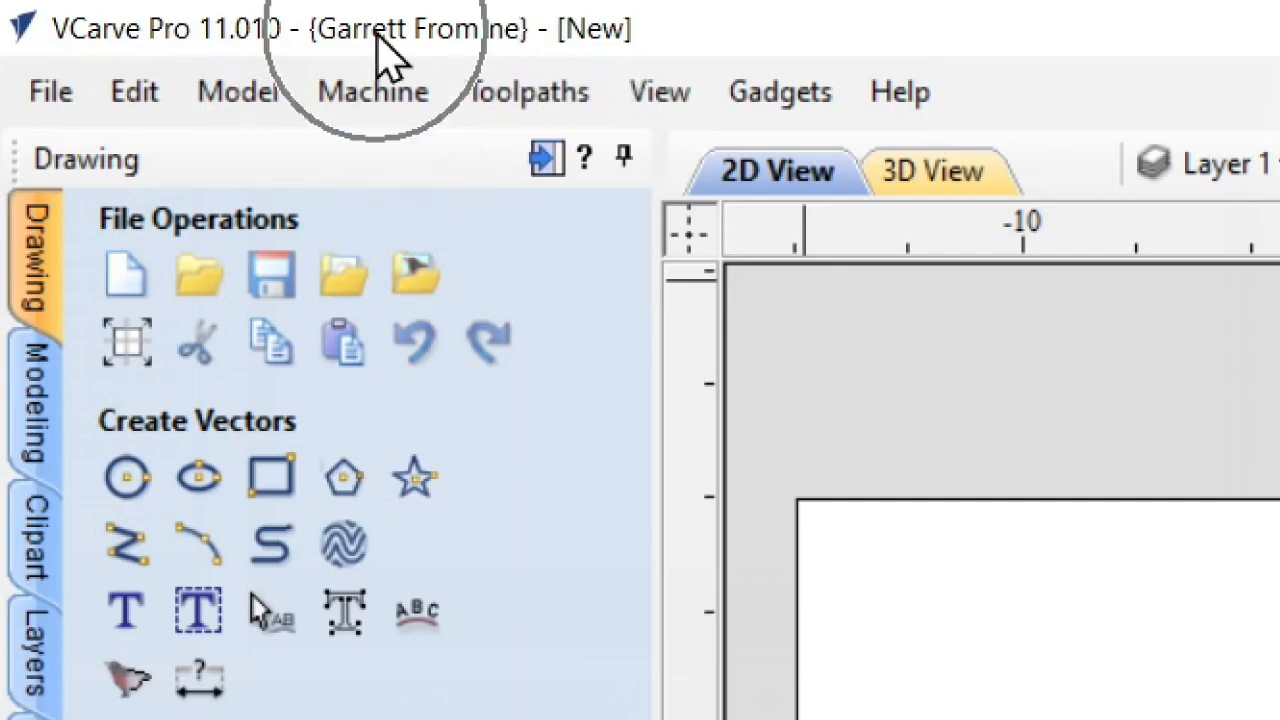
mouse_move(630, 80)
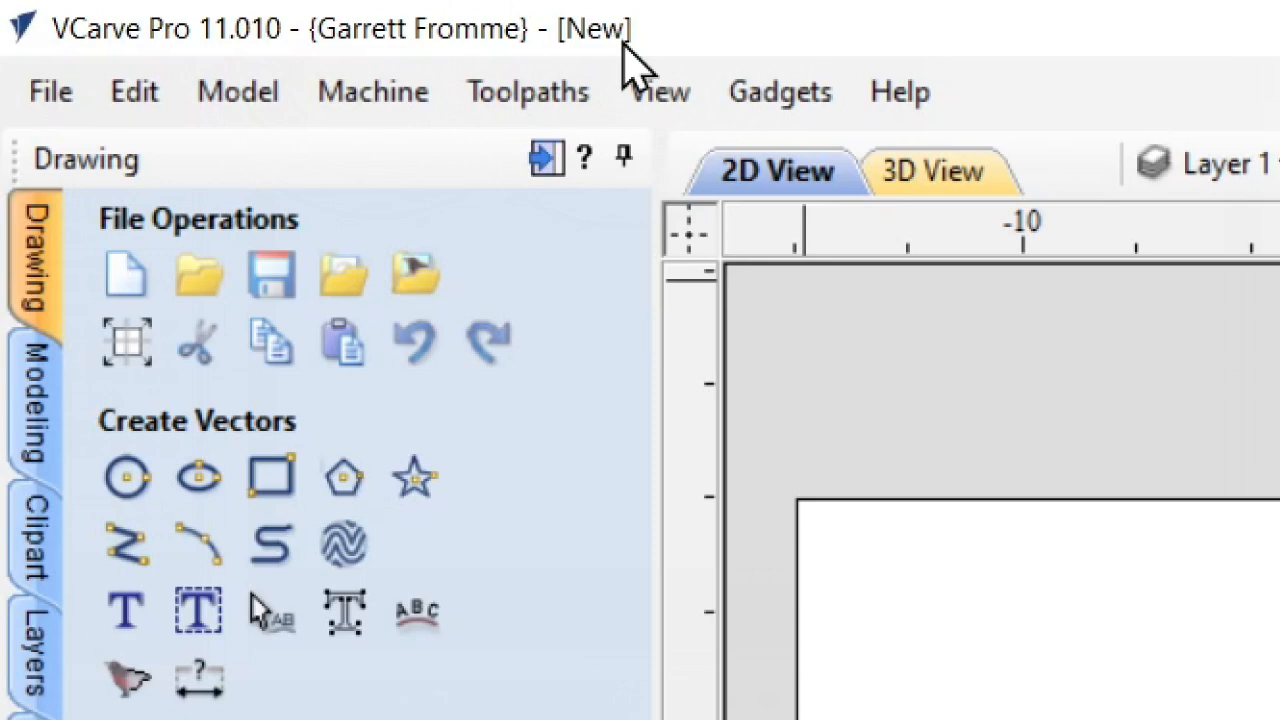
mouse_move(484, 30)
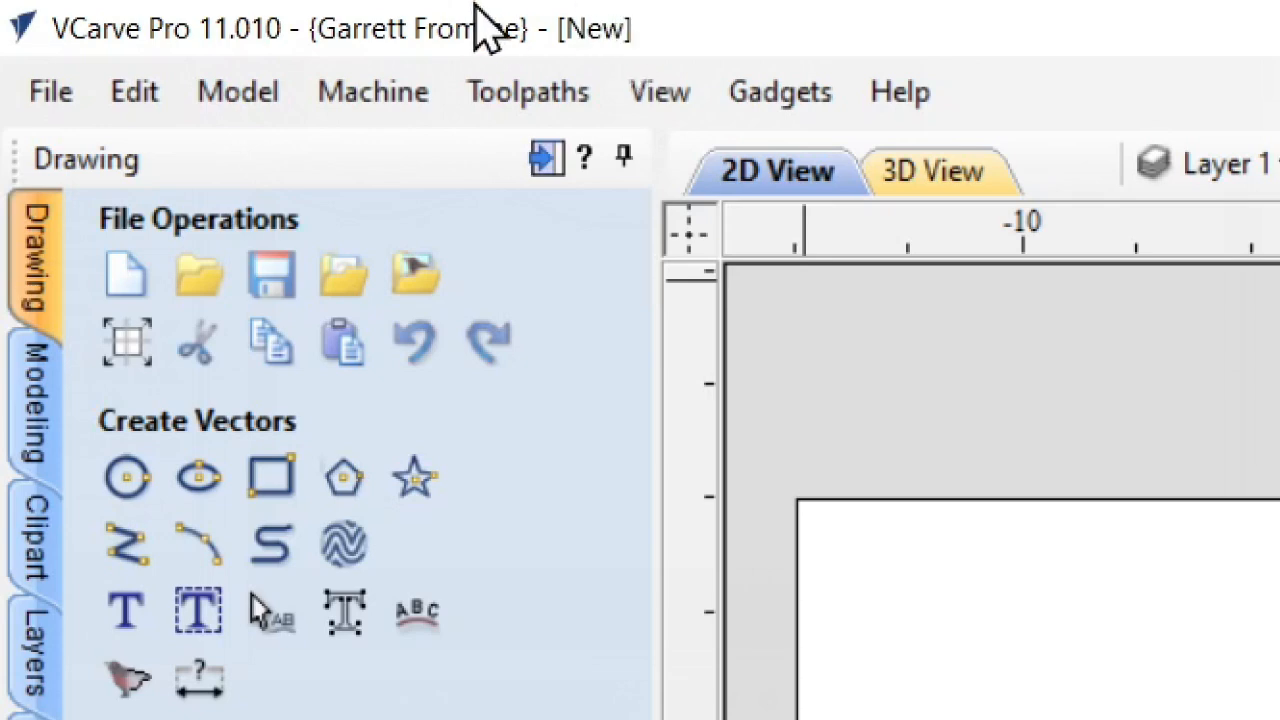
mouse_move(384, 250)
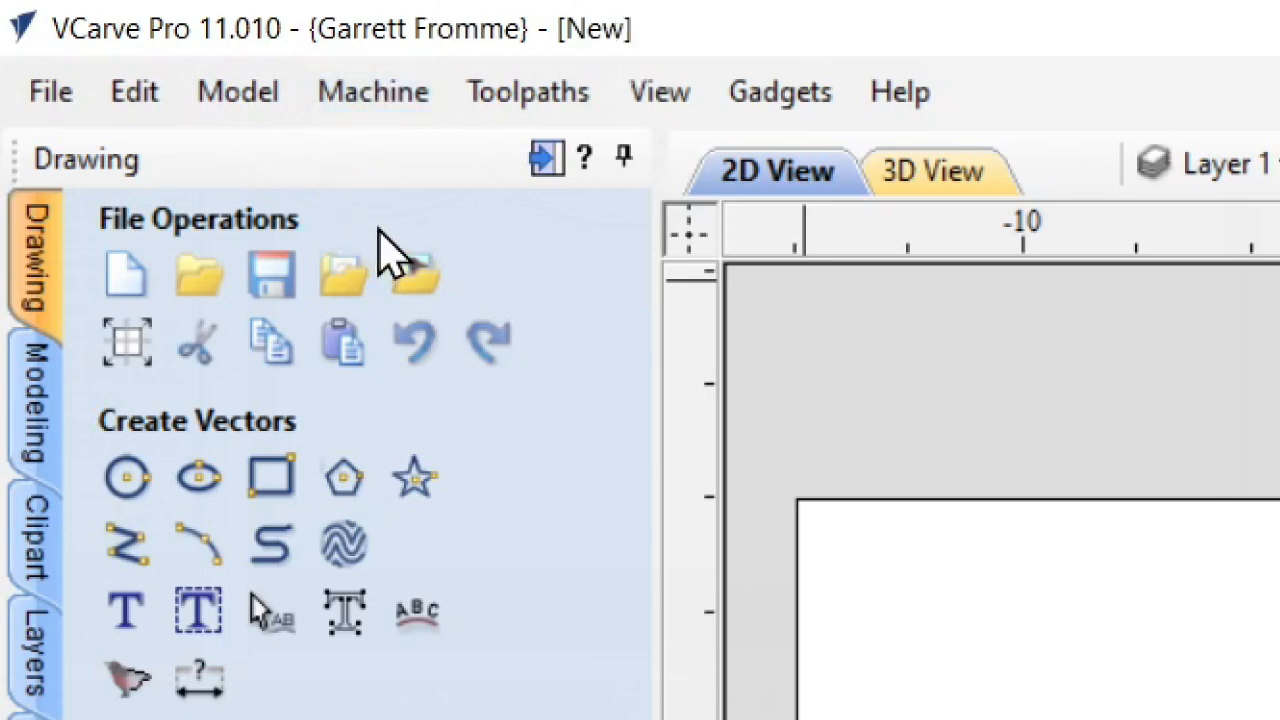
mouse_move(898, 92)
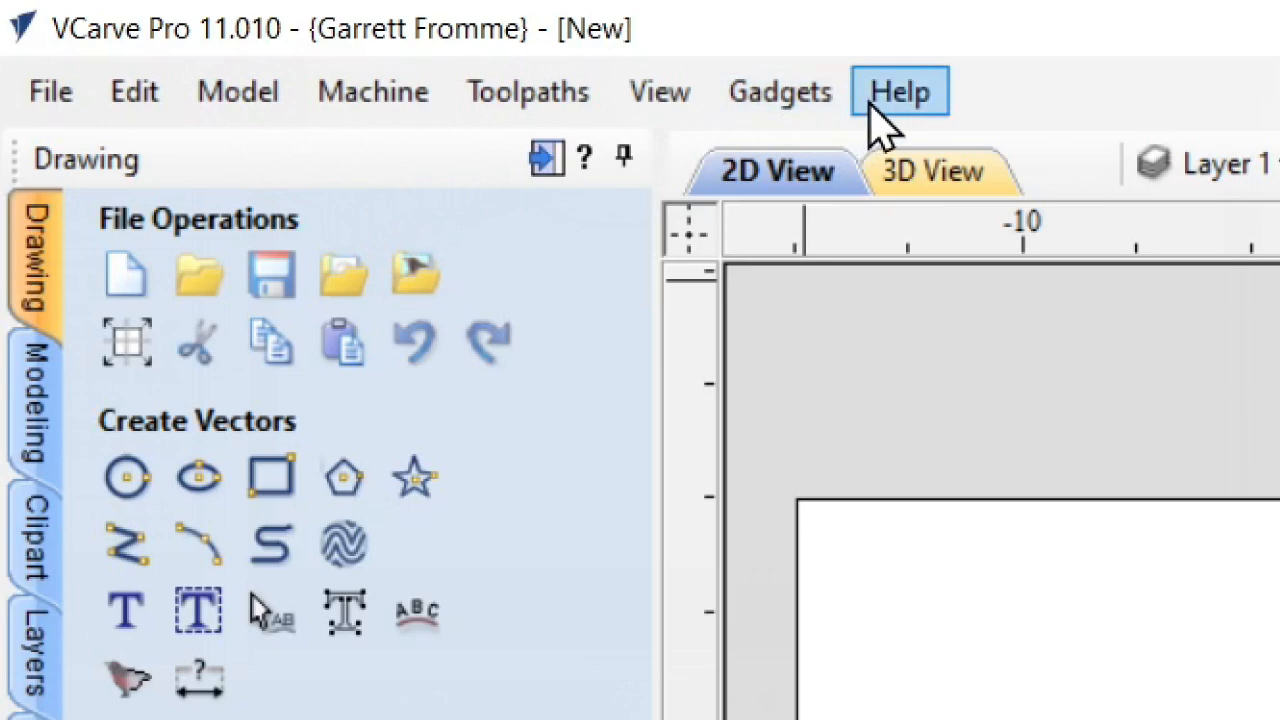
mouse_move(372, 92)
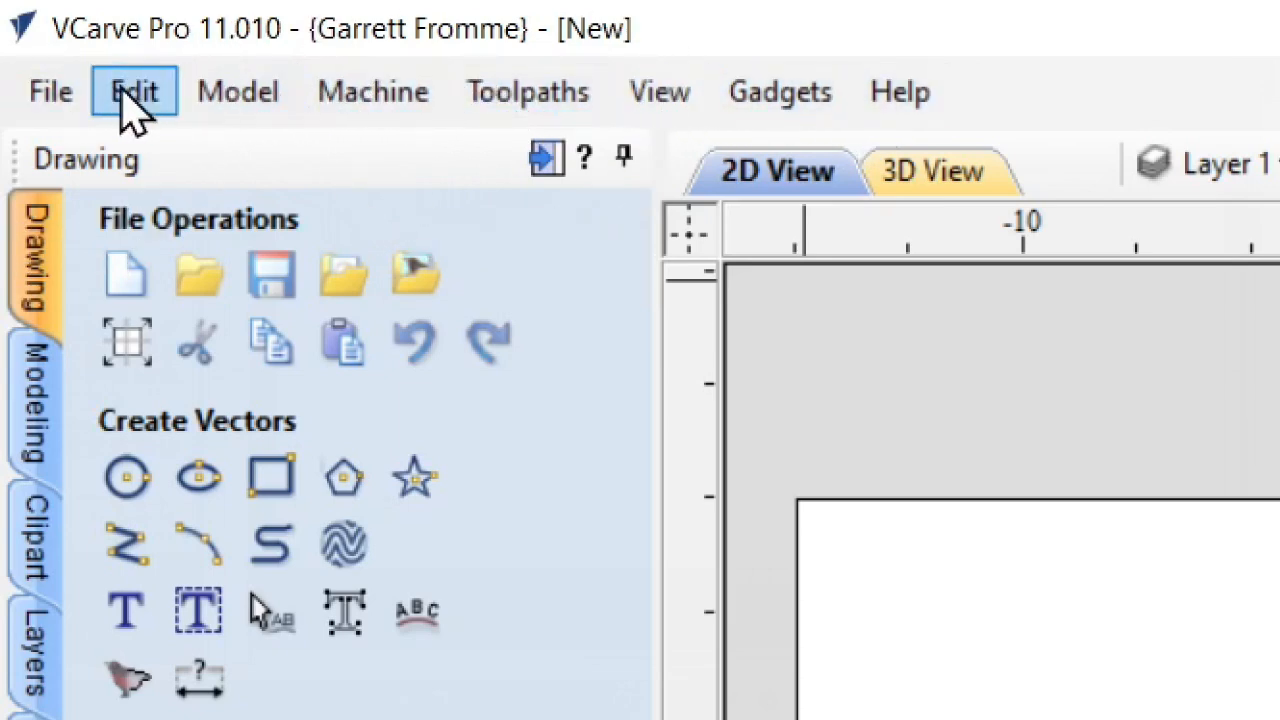
mouse_move(372, 92)
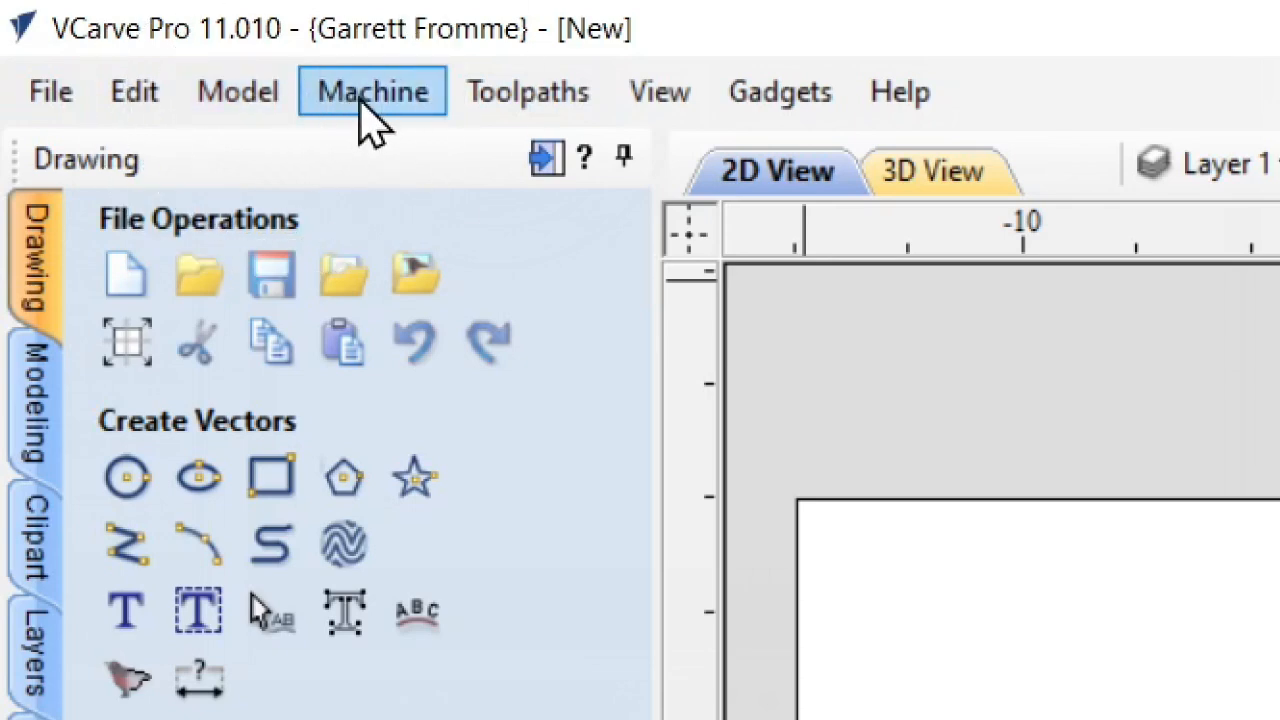
mouse_move(50, 92)
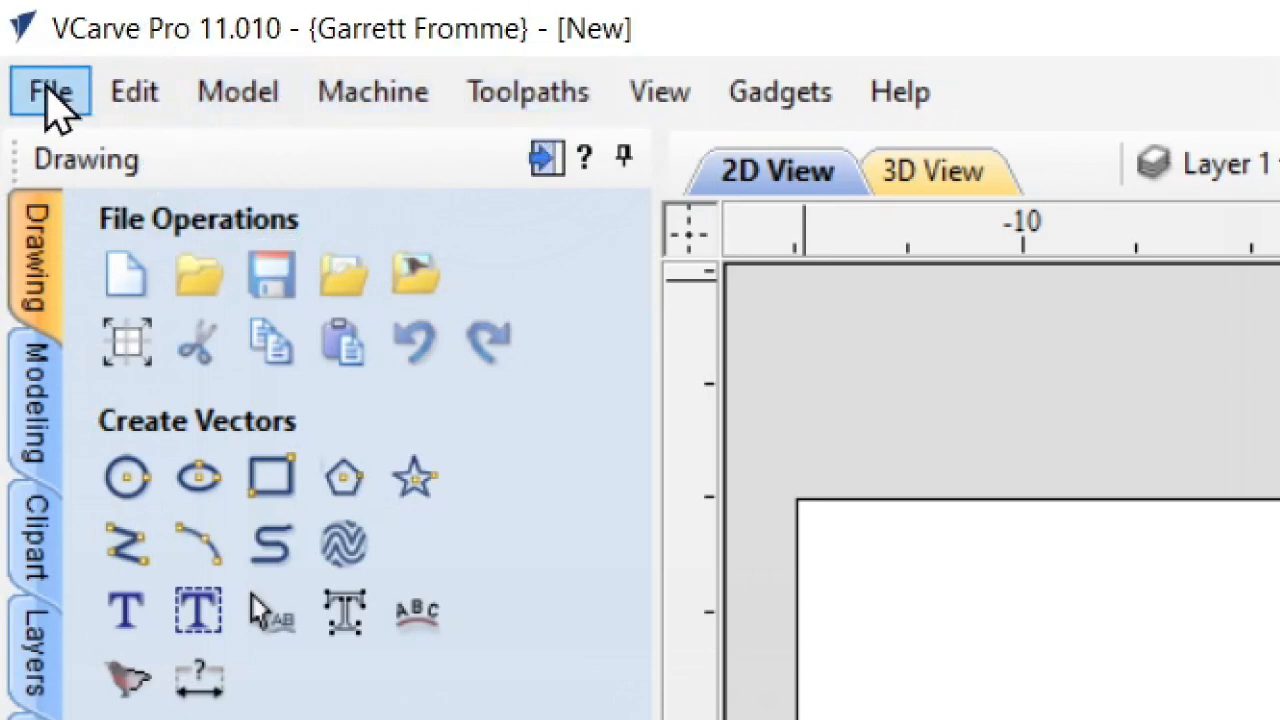
left_click(48, 92)
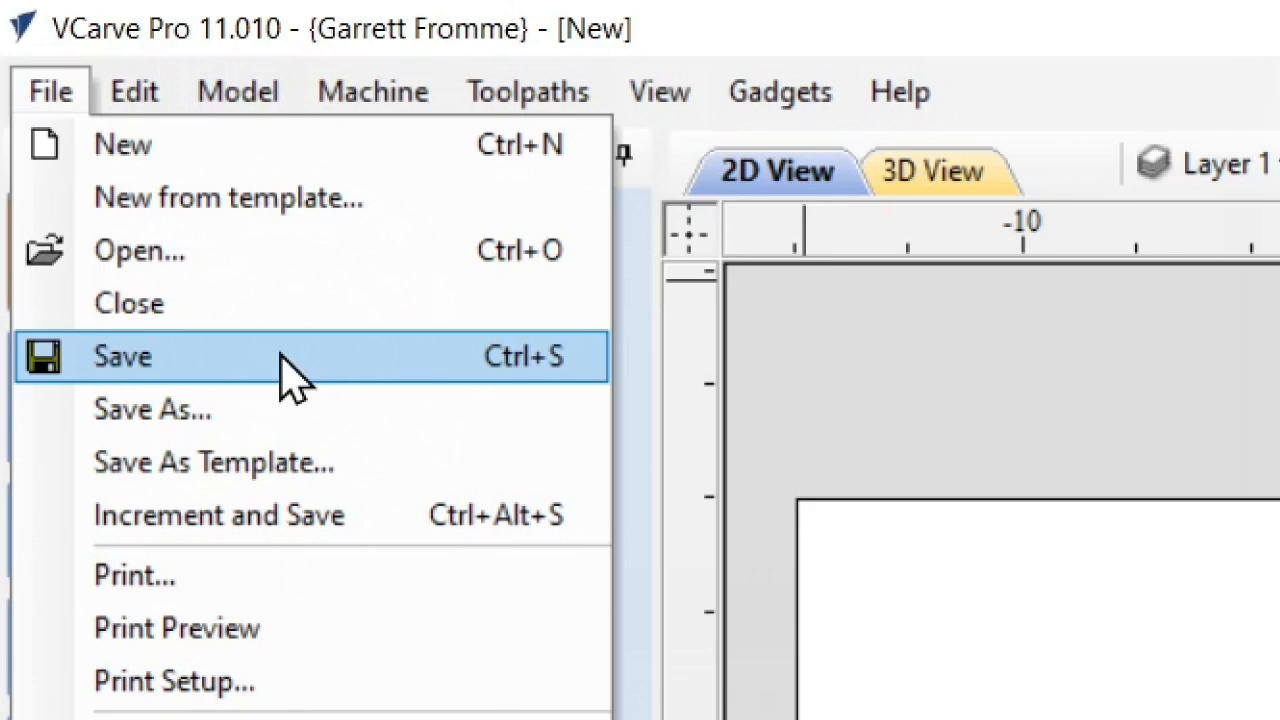
mouse_move(1040, 410)
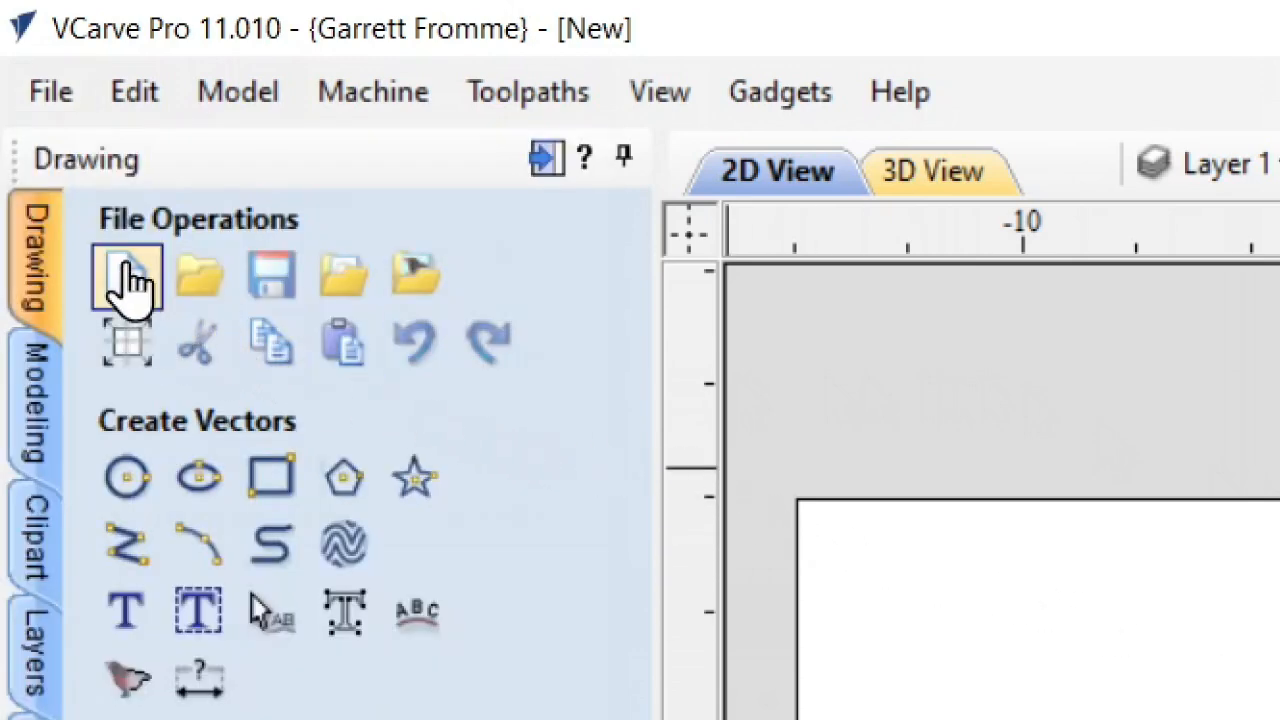
mouse_move(190, 244)
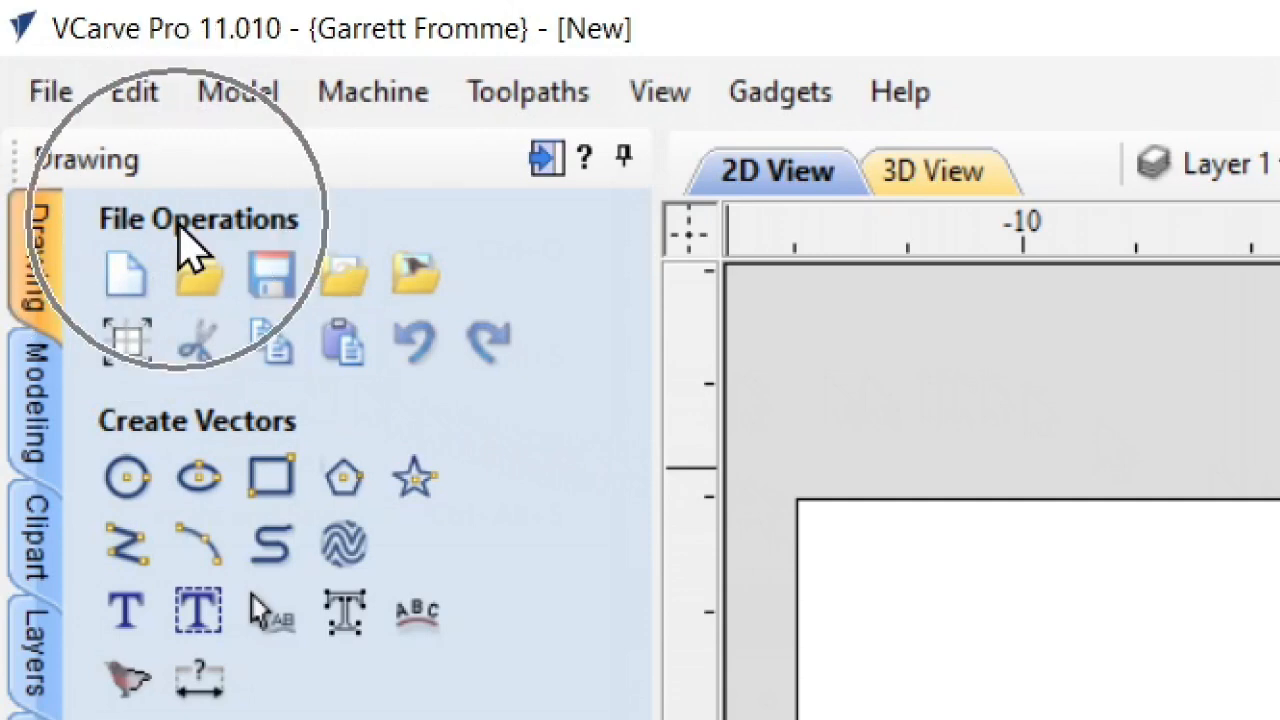
mouse_move(344, 272)
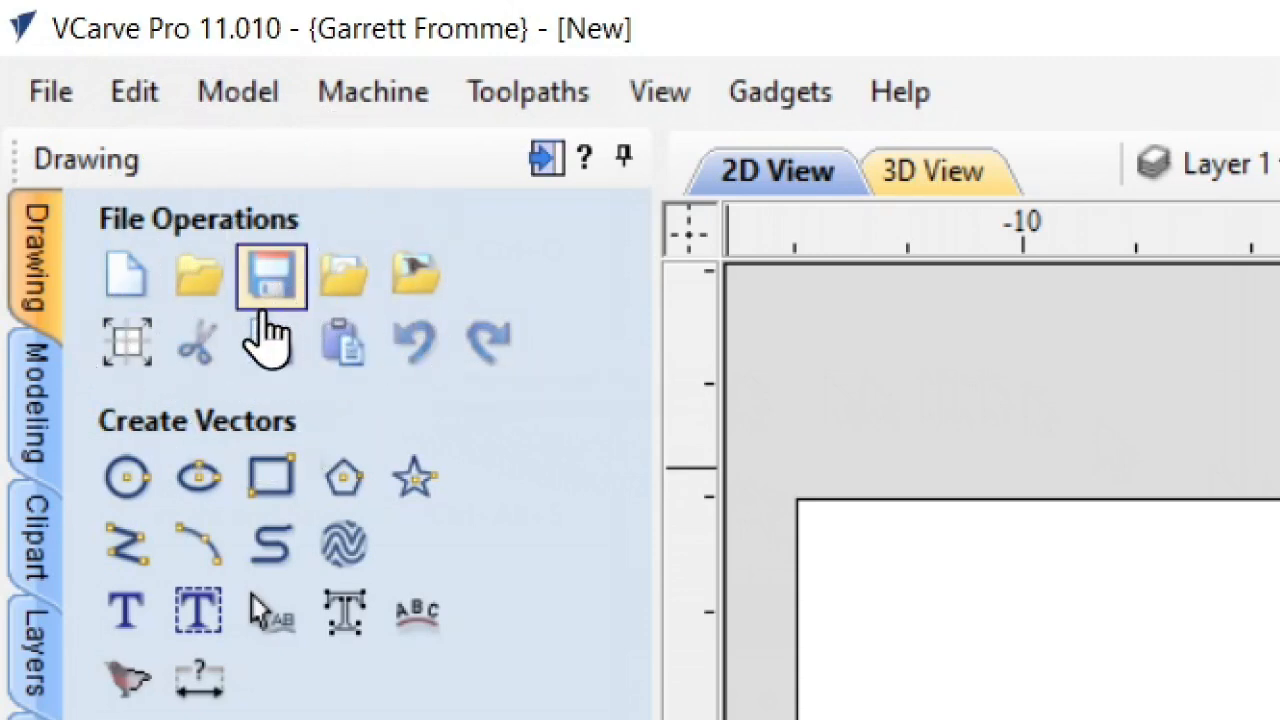
mouse_move(270, 276)
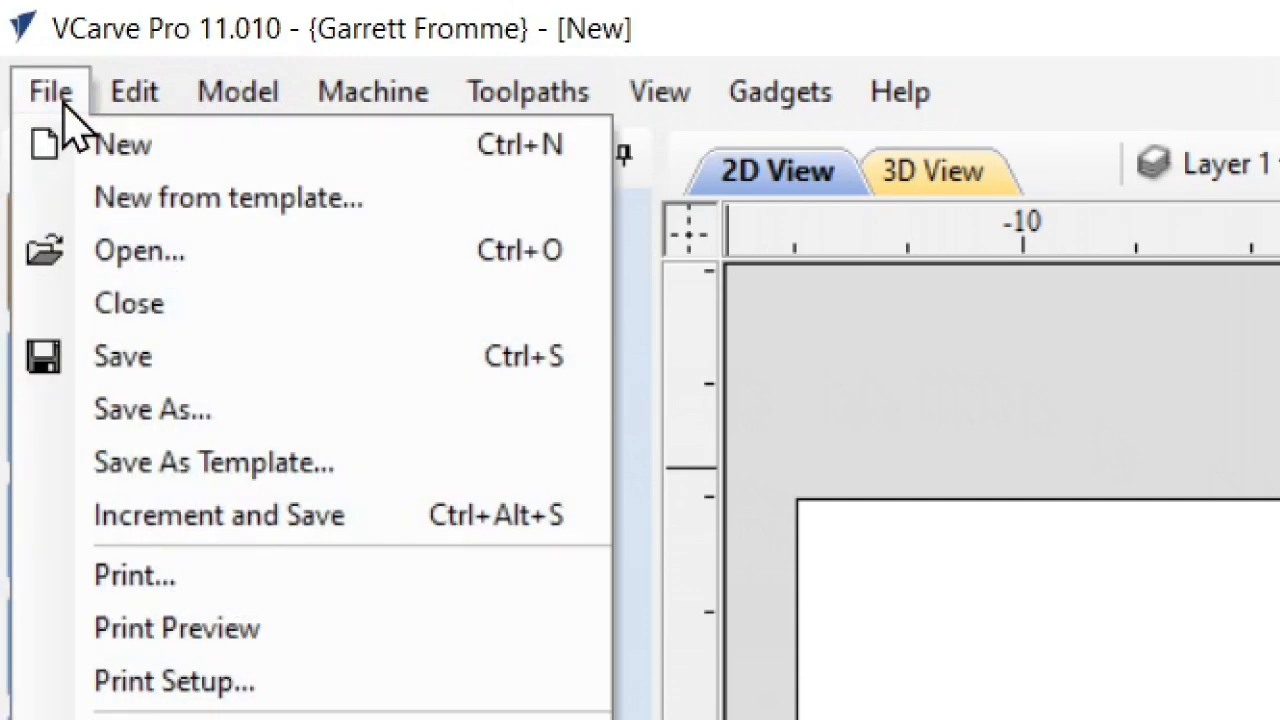
left_click(134, 92)
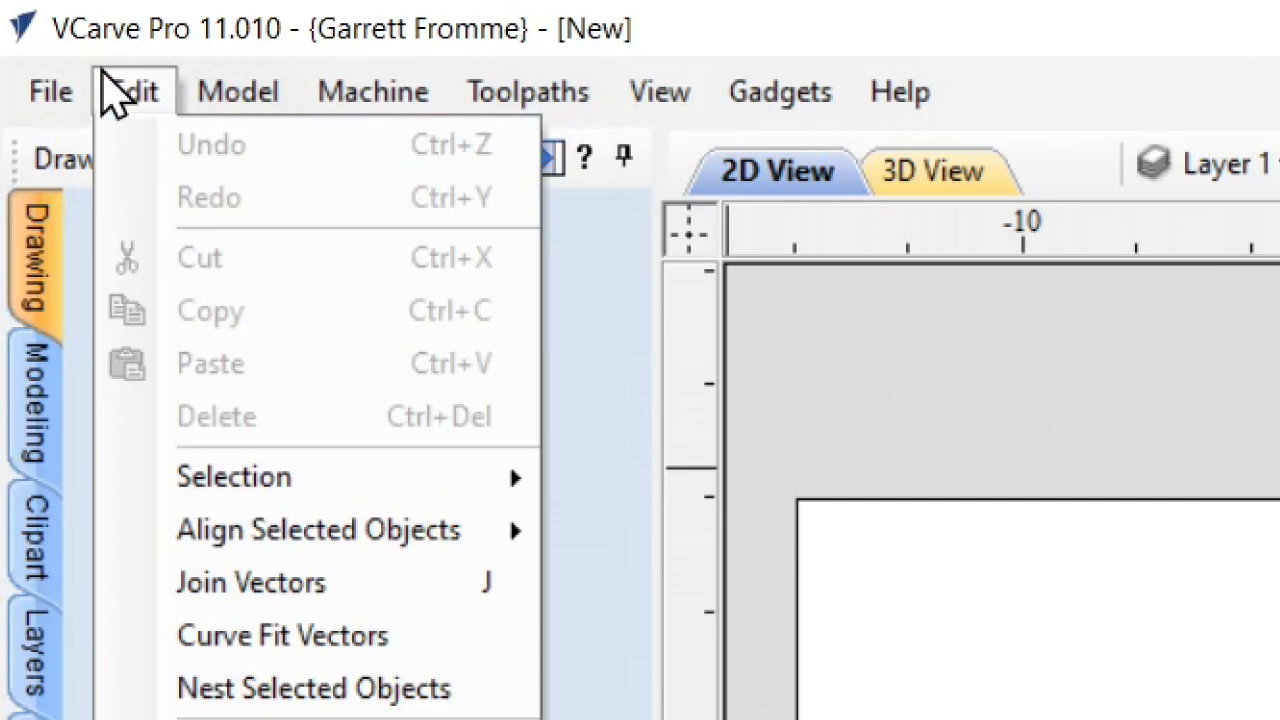
mouse_move(316, 528)
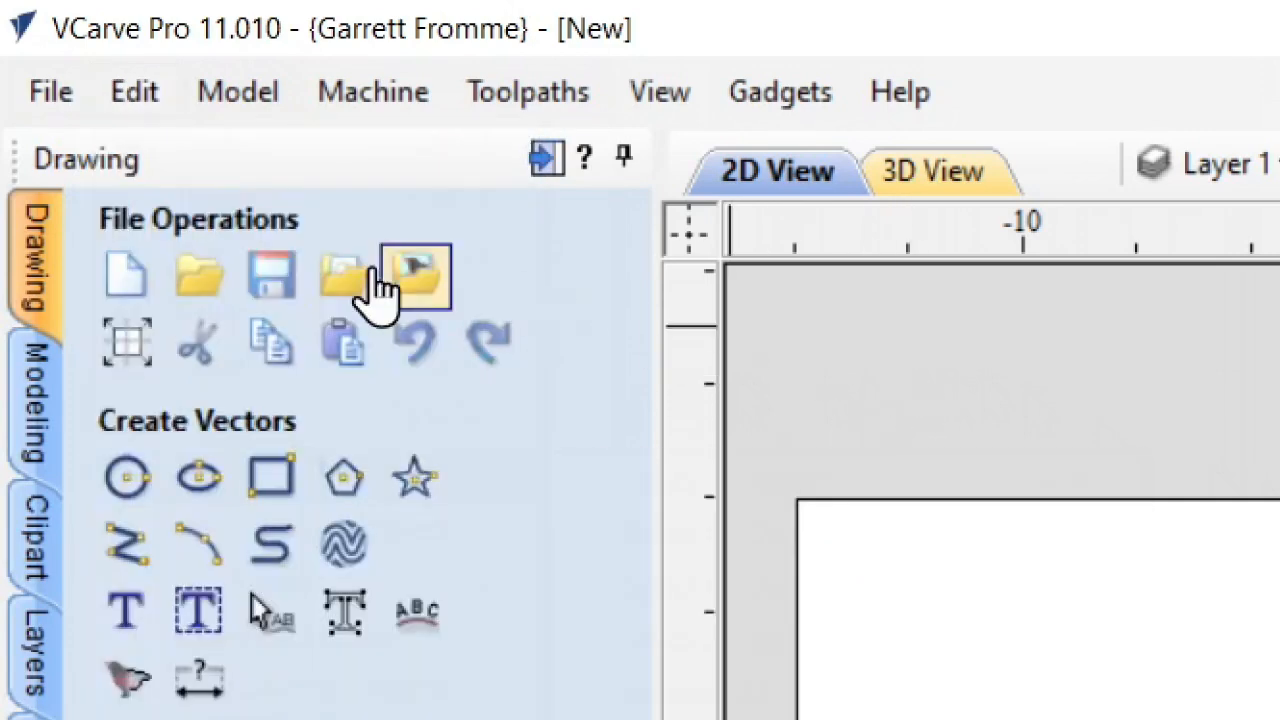
mouse_move(270, 278)
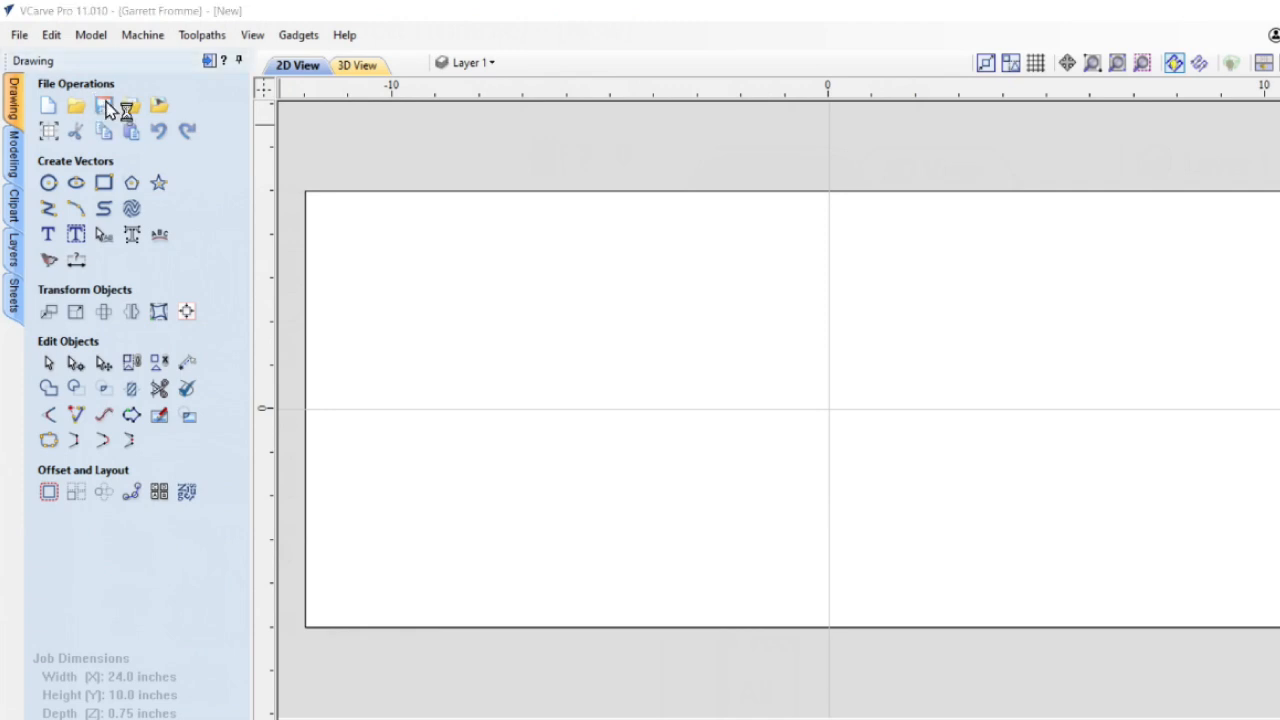
Save the new empty job as 'test' in the Documents > CNC folder.
left_click(104, 104)
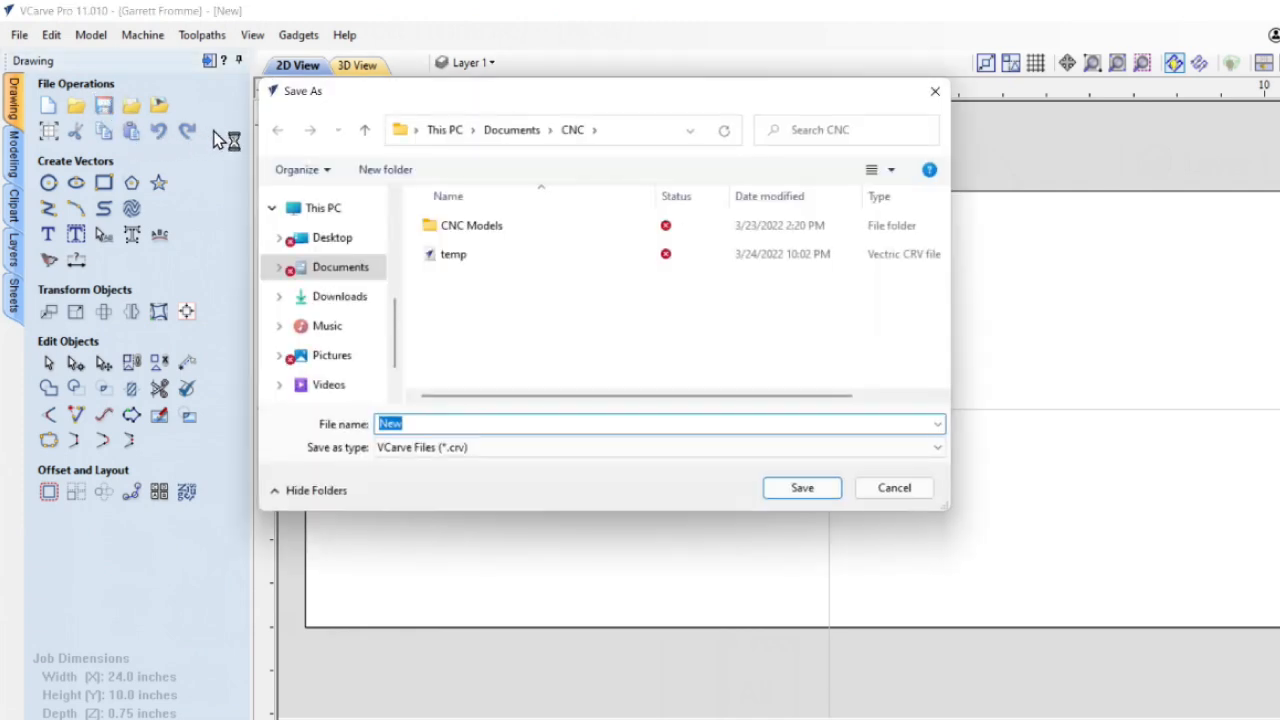
mouse_move(496, 108)
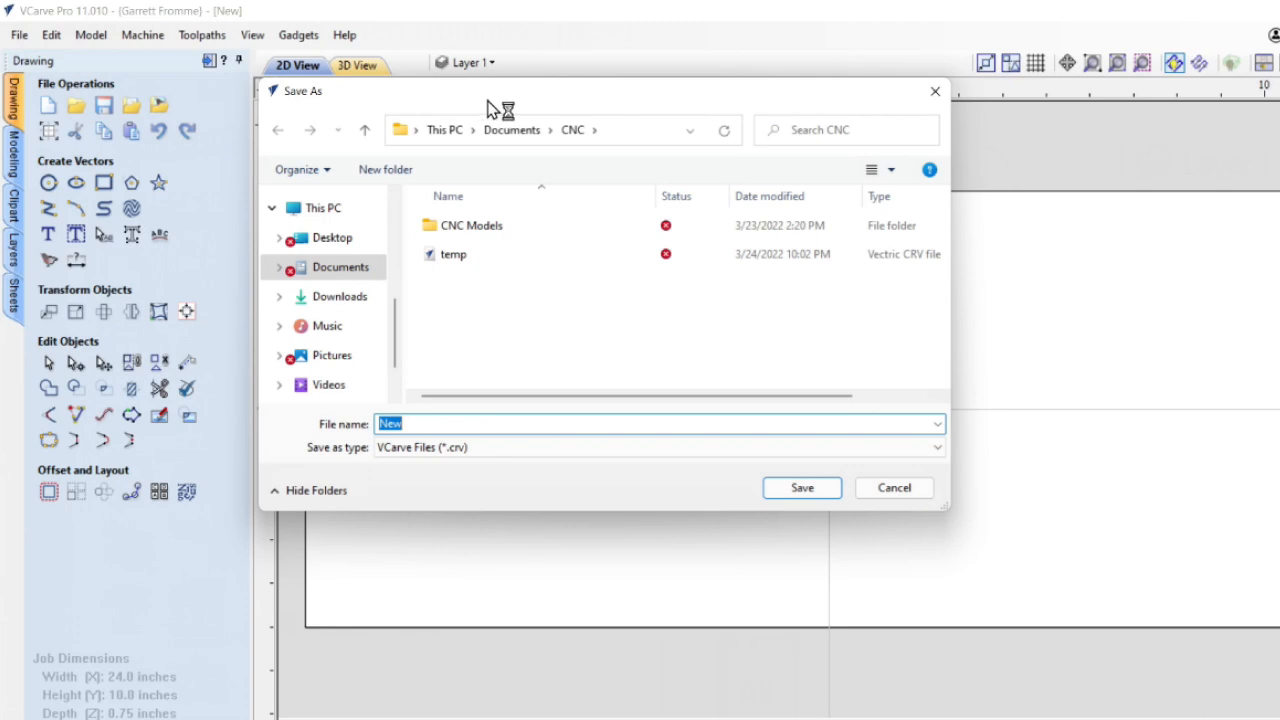
mouse_move(490, 108)
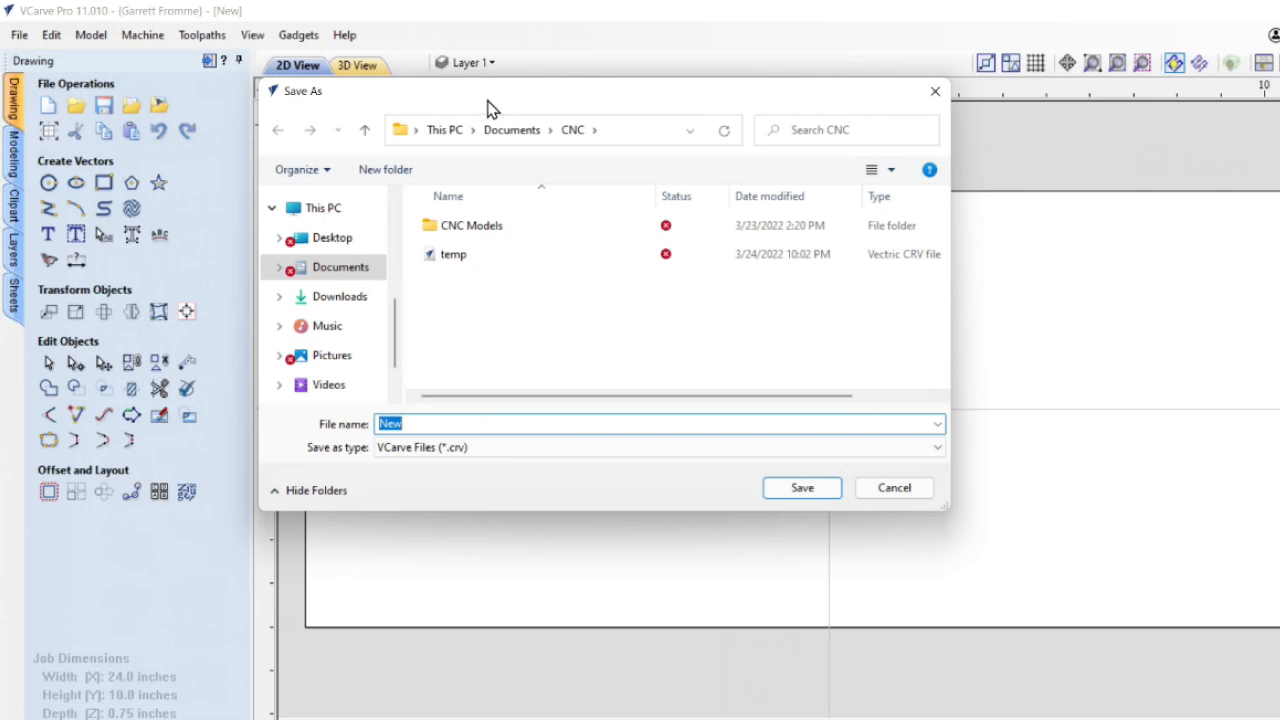
scroll("down", 3)
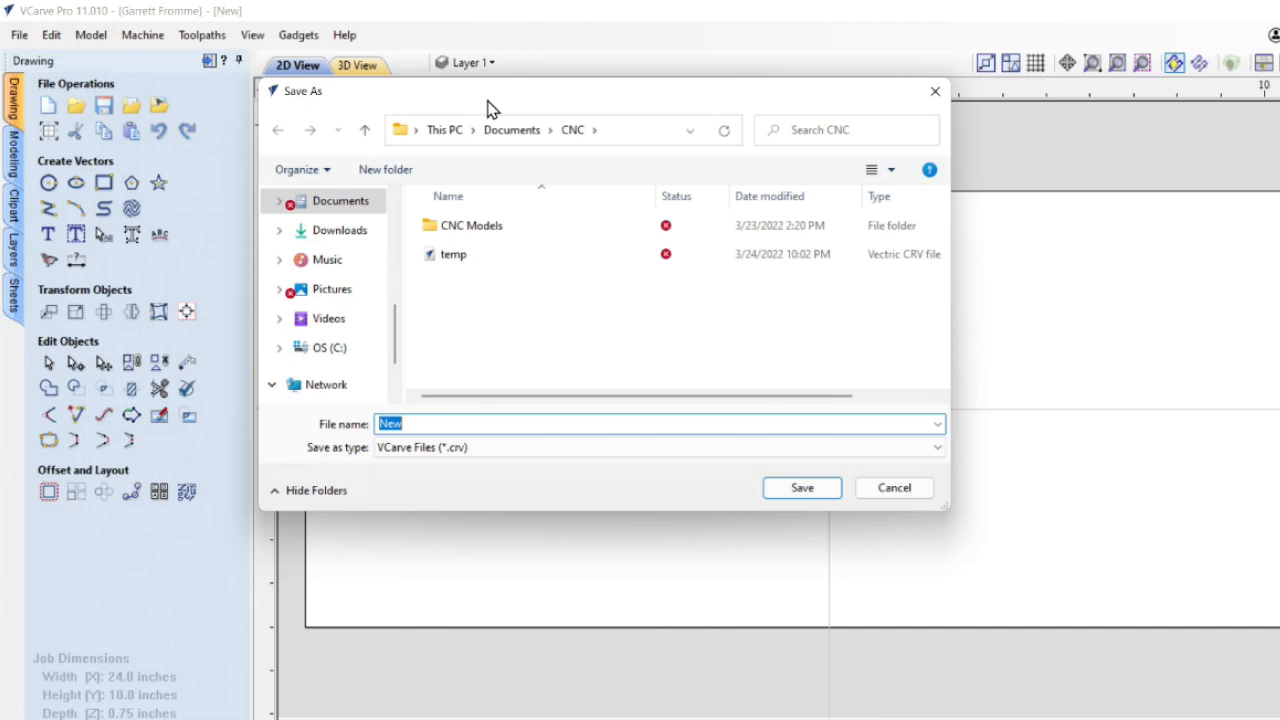
mouse_move(456, 300)
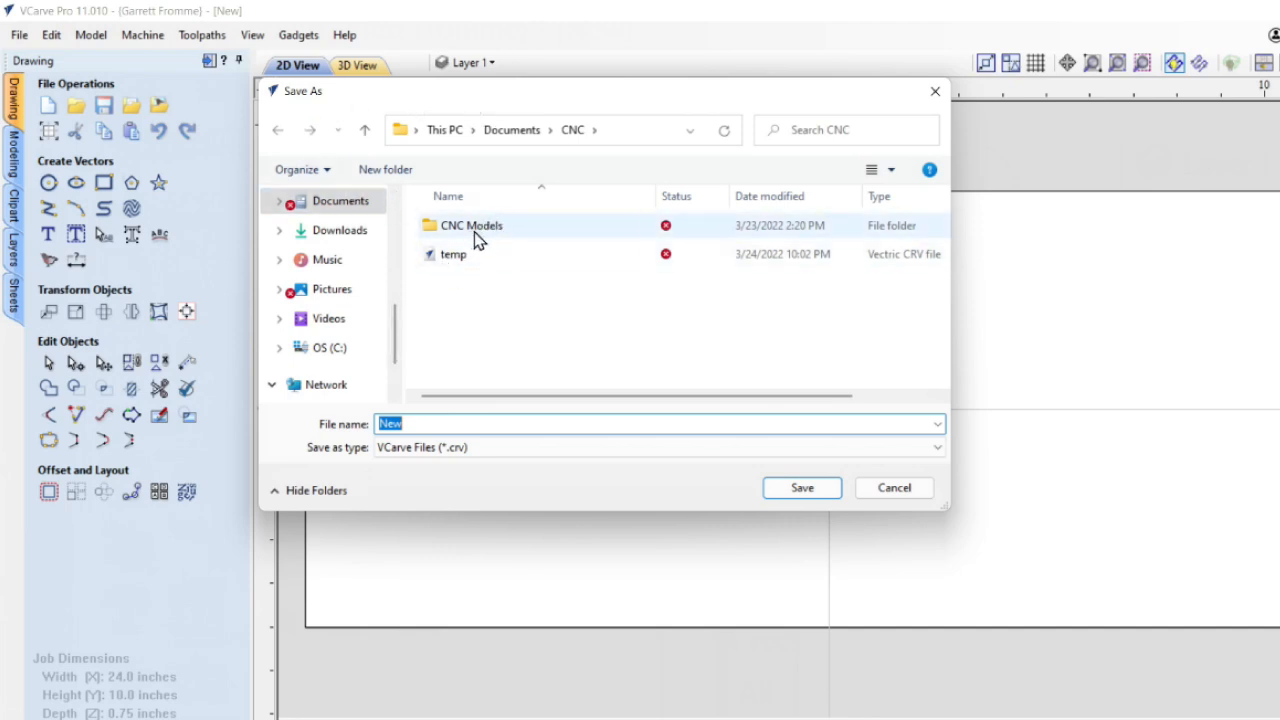
mouse_move(576, 148)
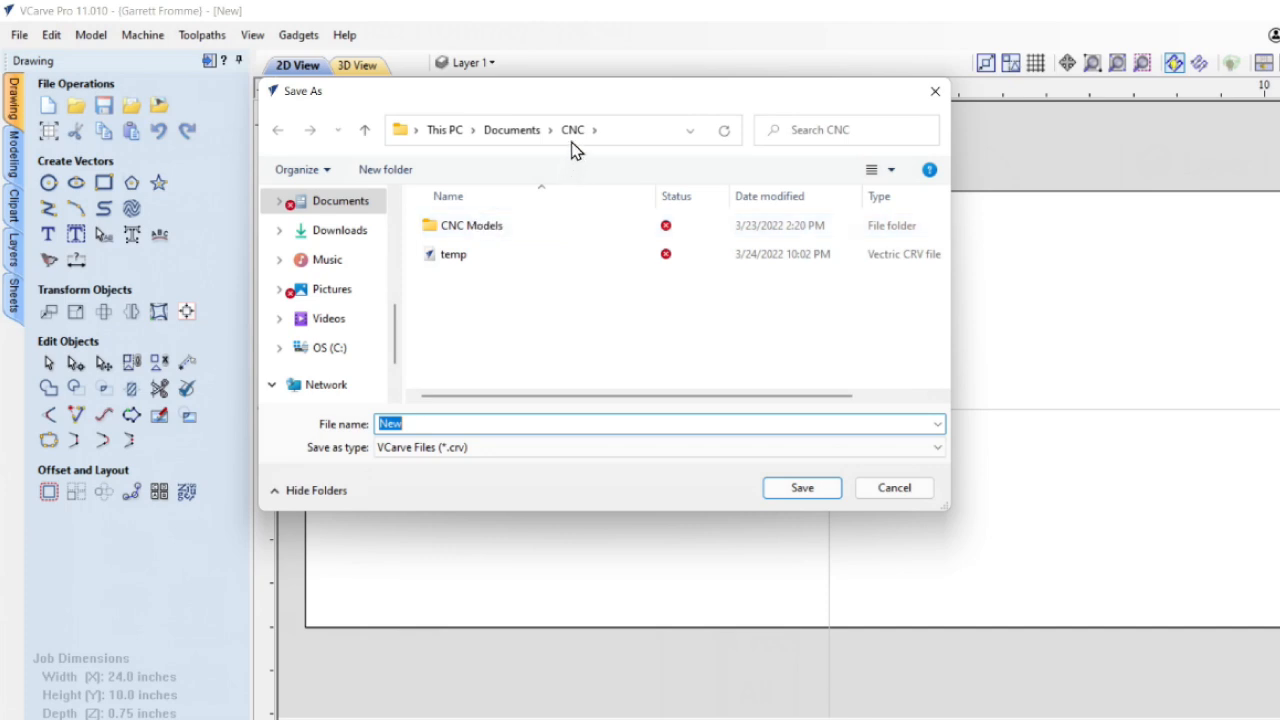
mouse_move(470, 216)
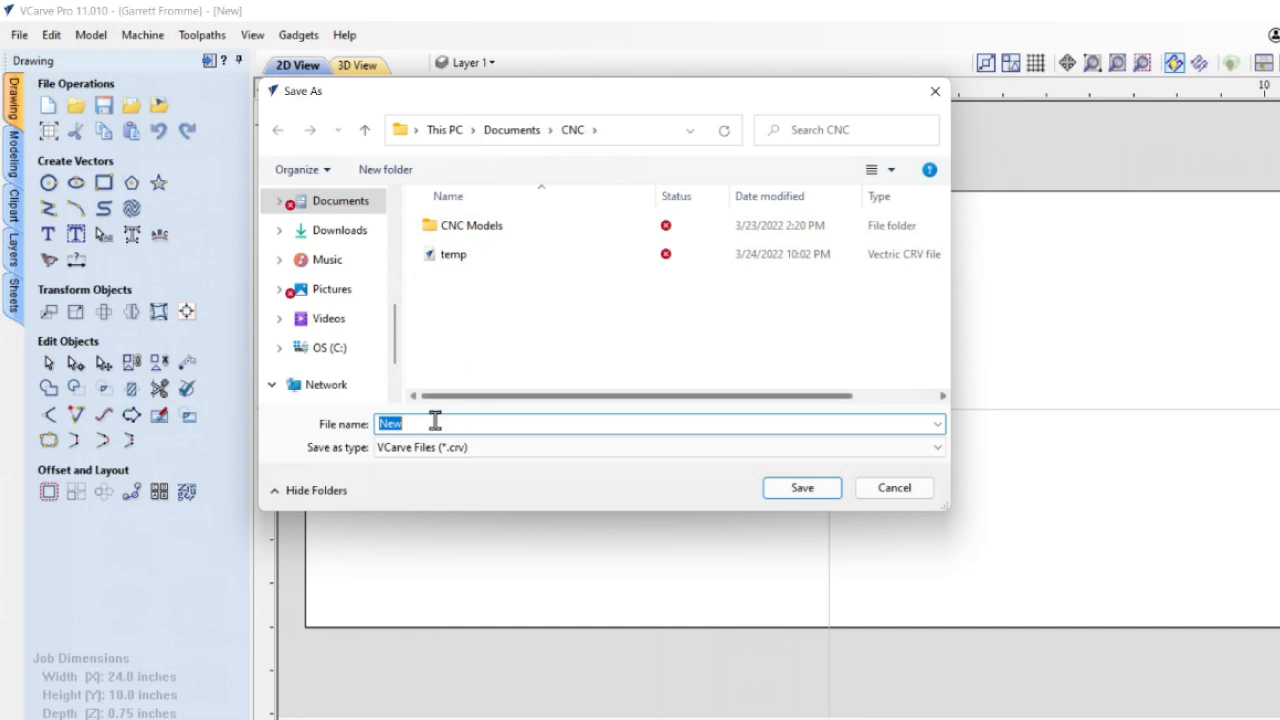
mouse_move(424, 424)
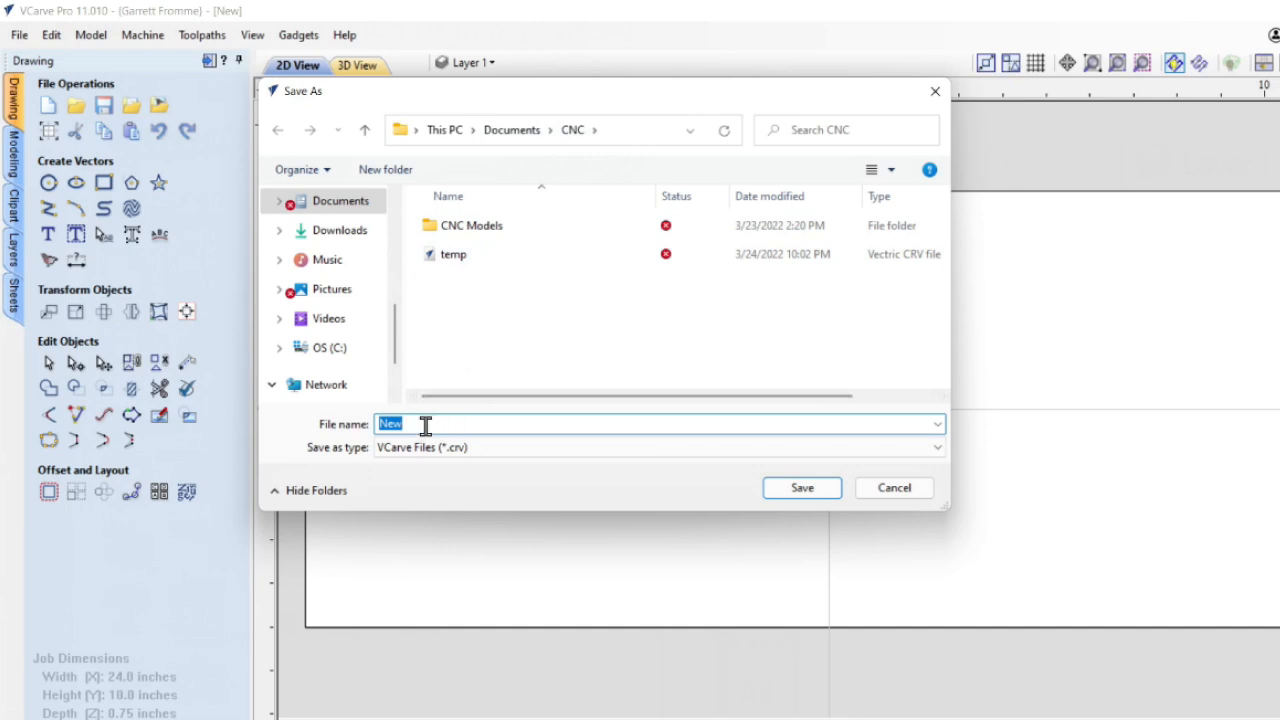
type("t")
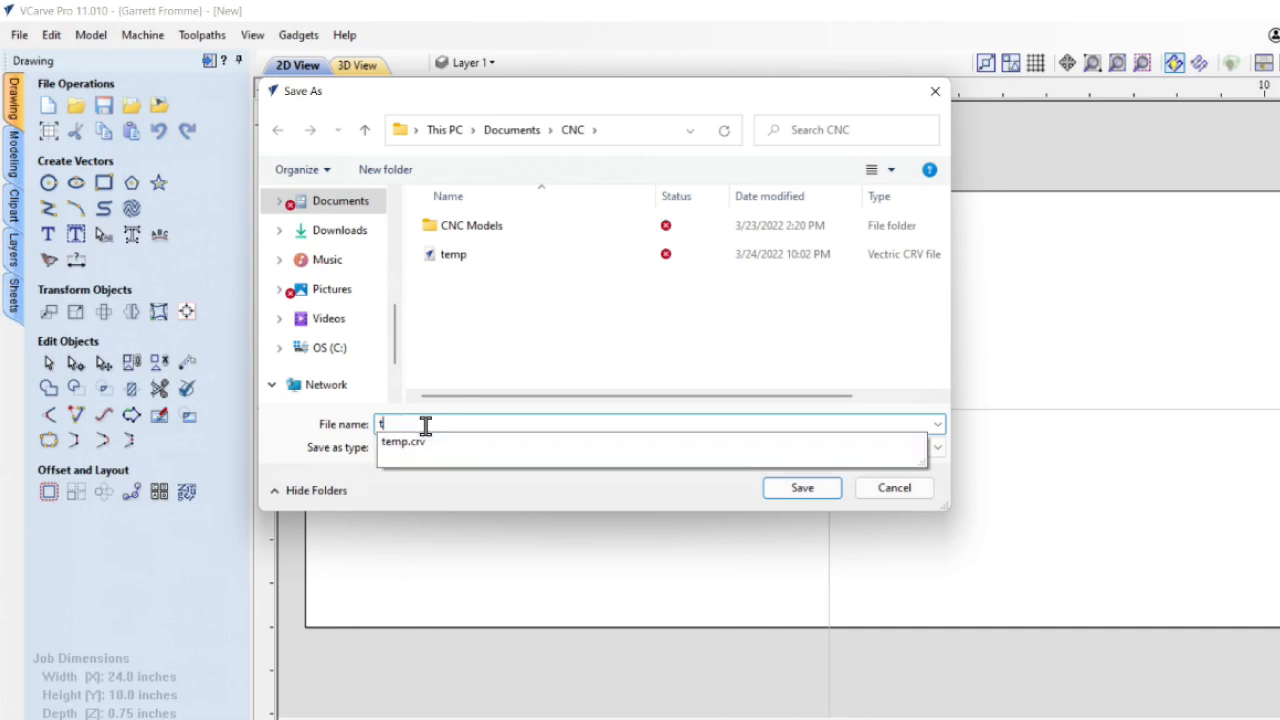
type("test")
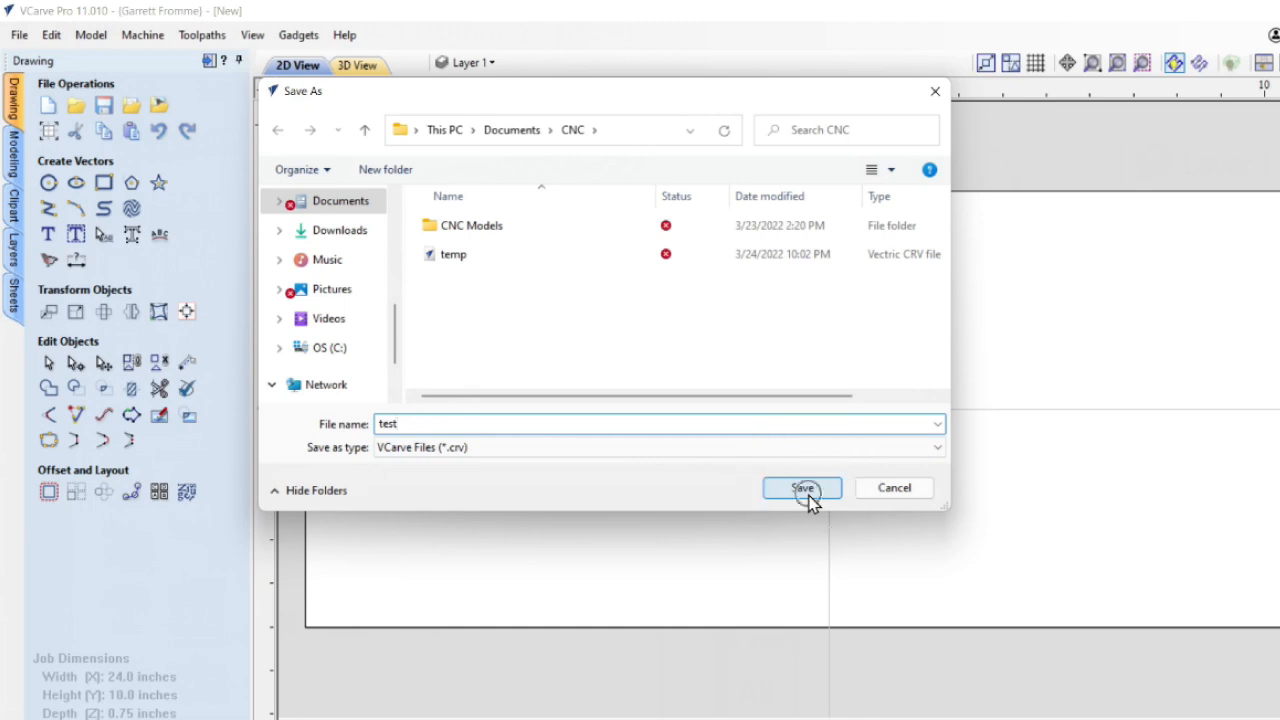
left_click(800, 488)
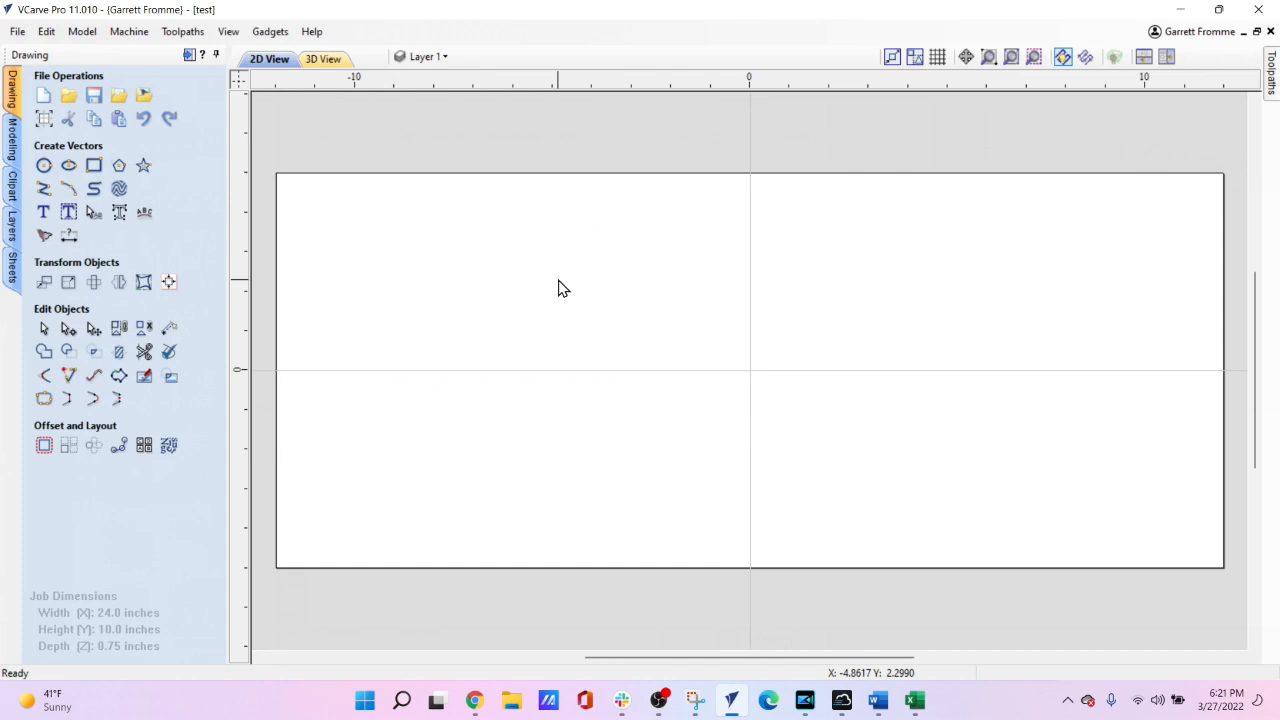
mouse_move(464, 258)
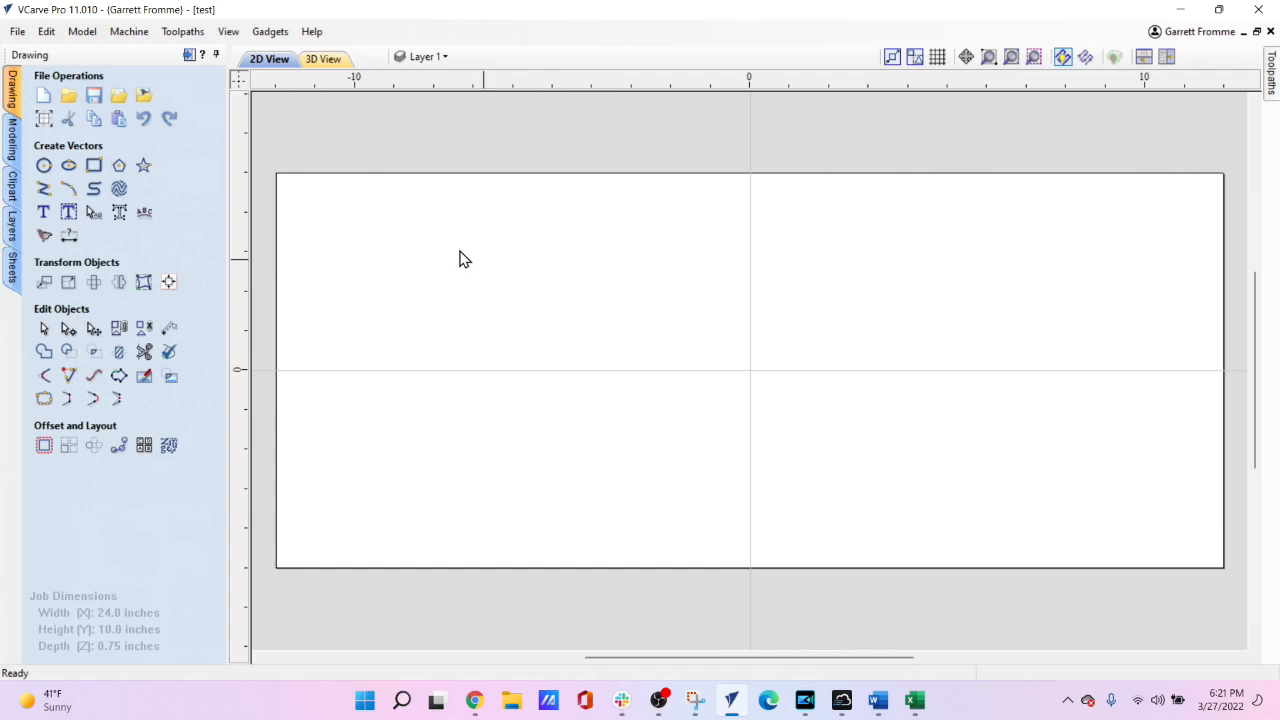
Draw overlapping circles, rectangles, a thin slot and three stars across the job area.
left_click(44, 164)
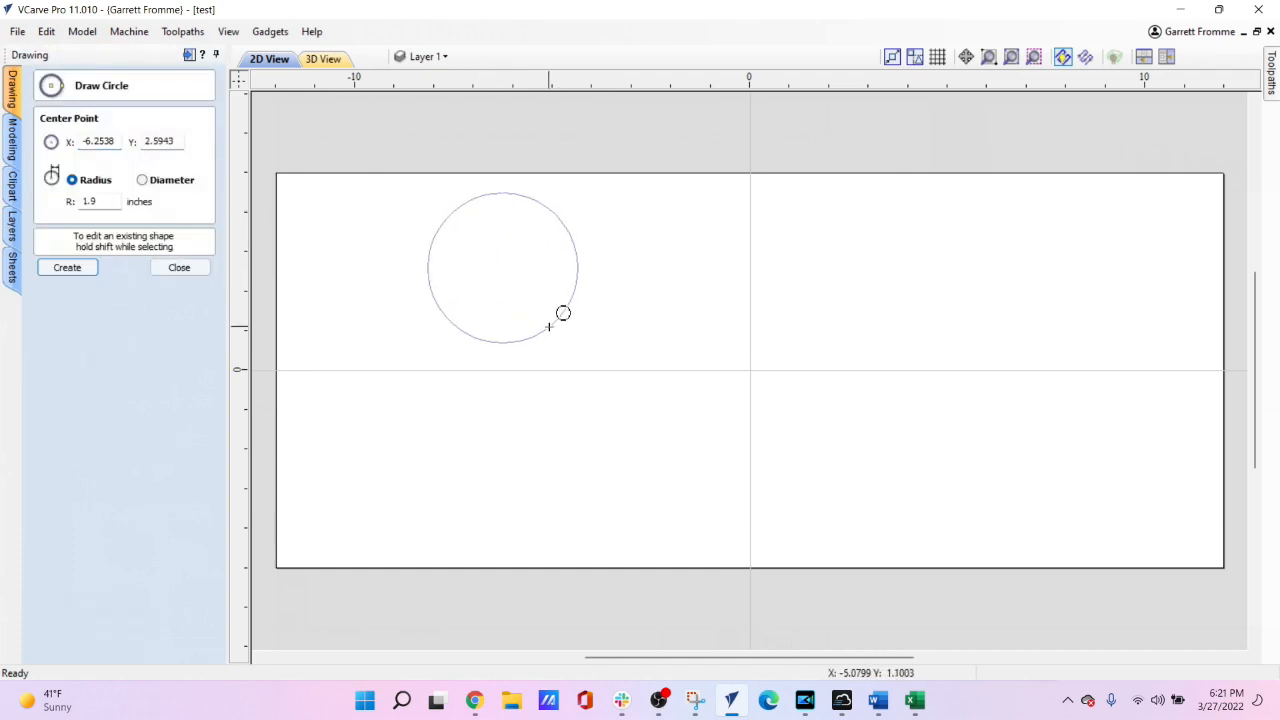
left_click(68, 268)
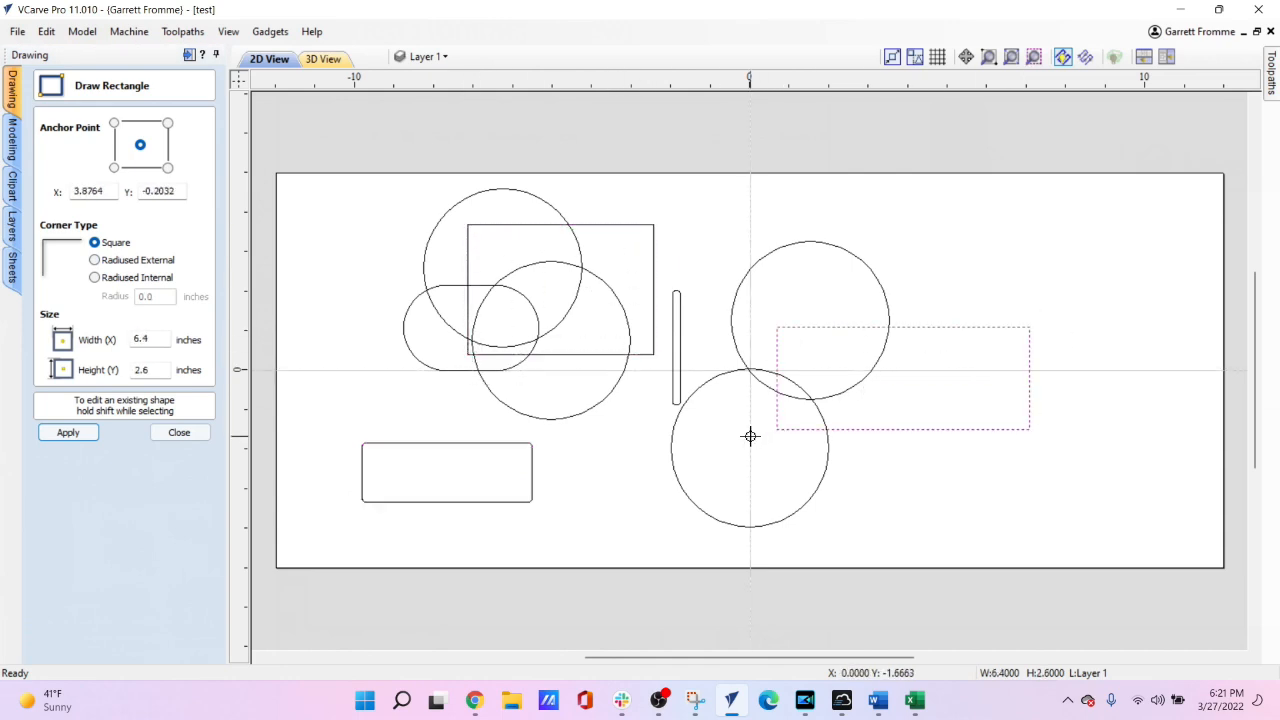
left_click(178, 432)
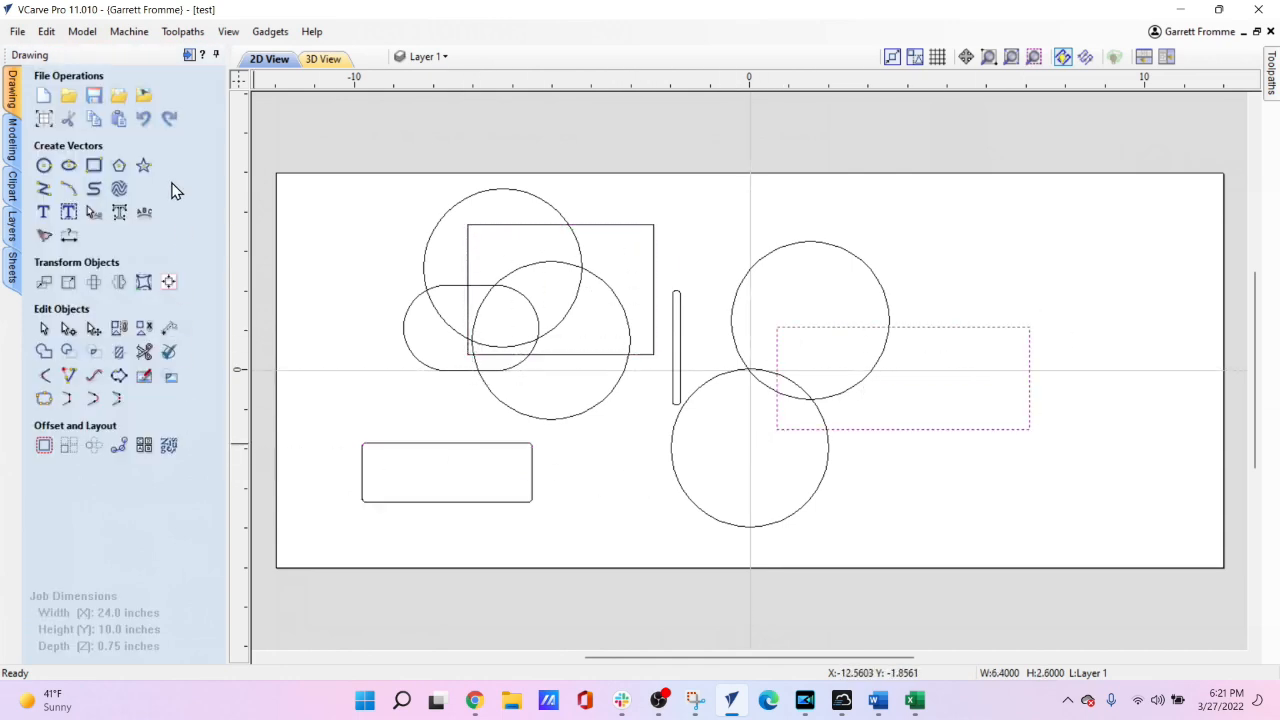
left_click(144, 164)
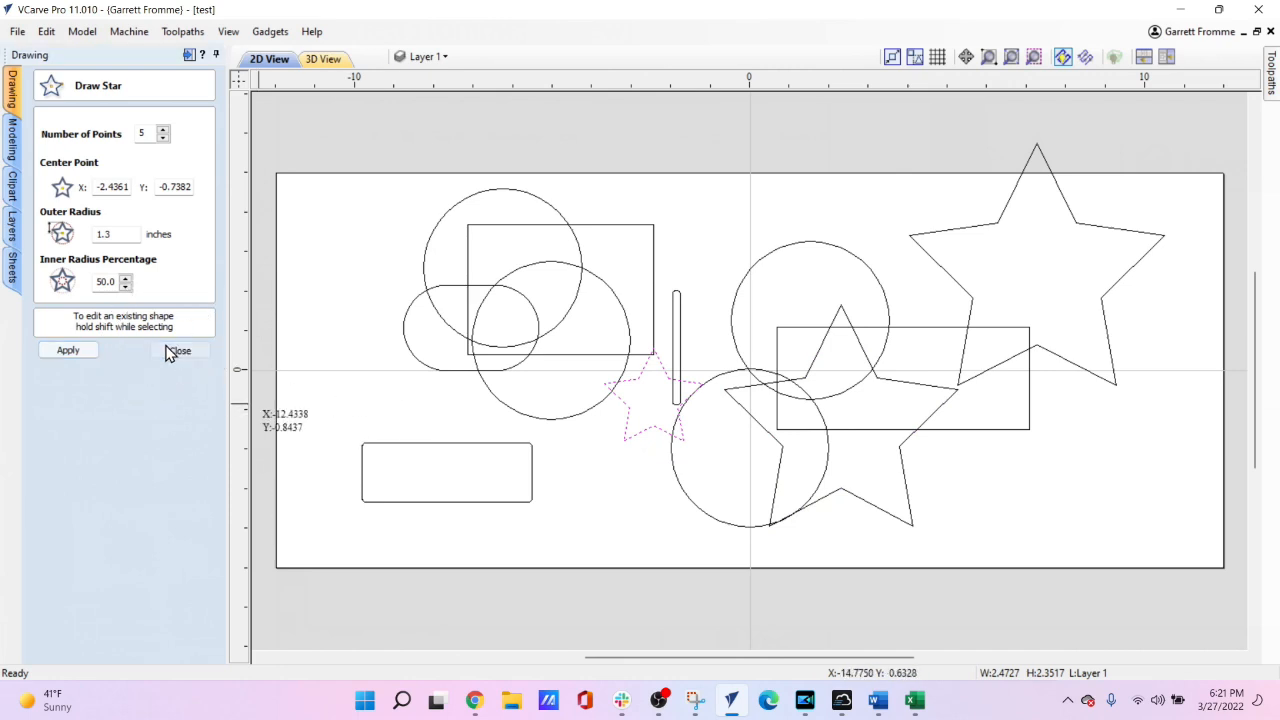
left_click(180, 350)
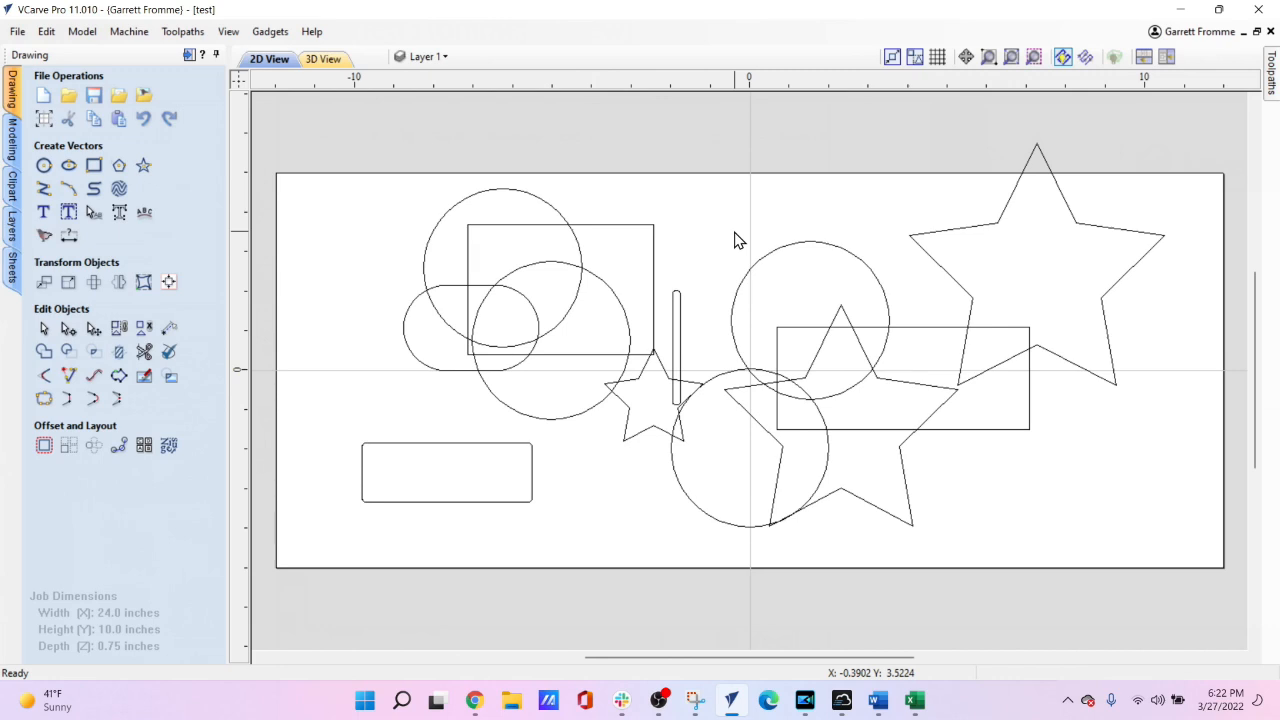
mouse_move(184, 136)
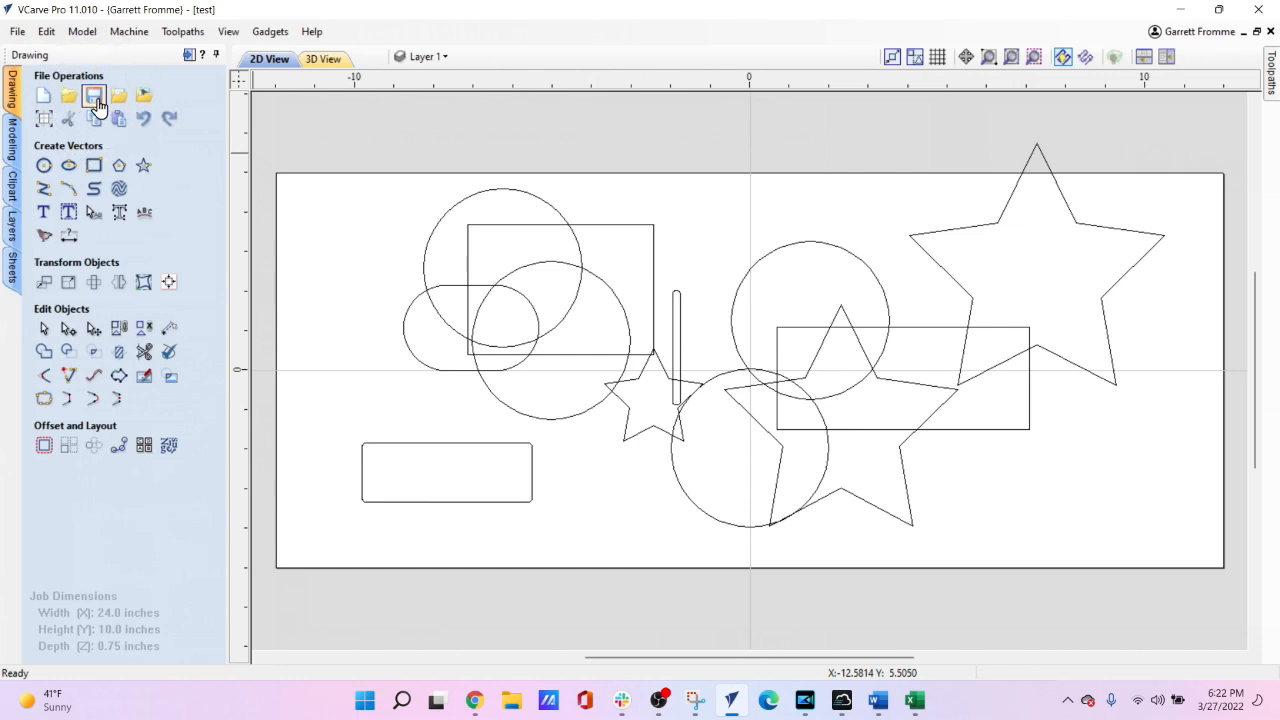
mouse_move(730, 334)
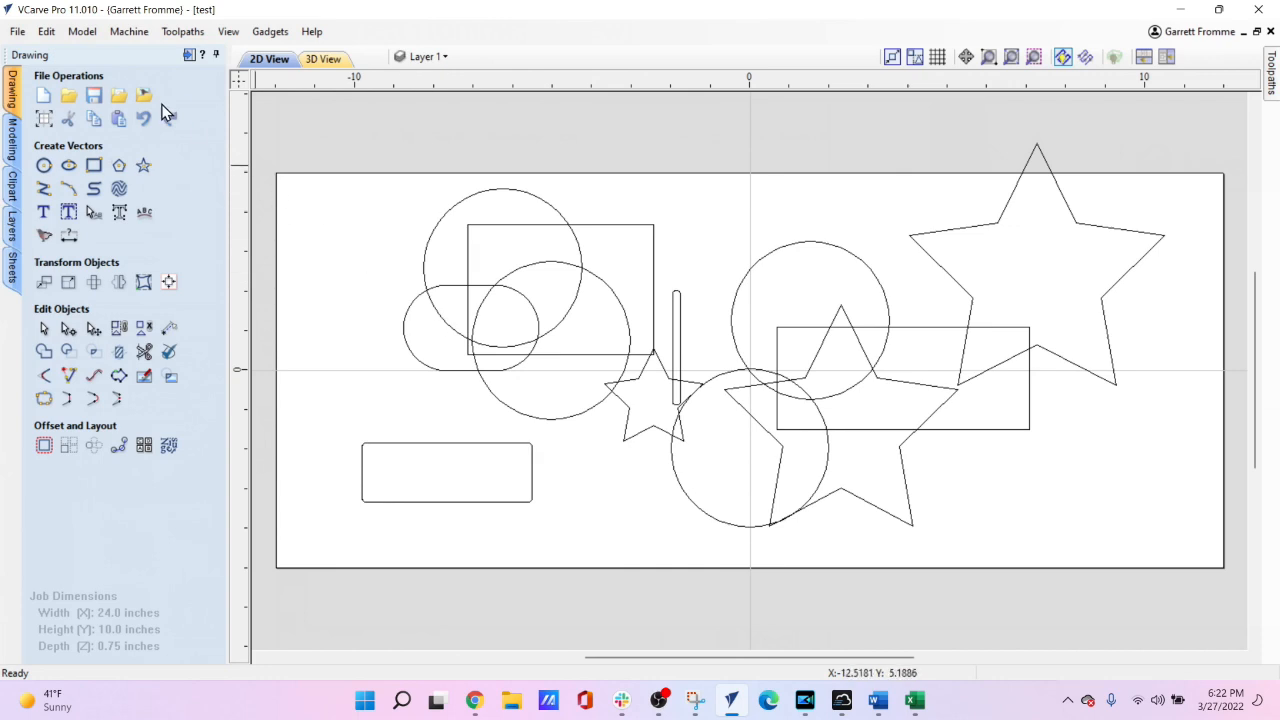
mouse_move(92, 96)
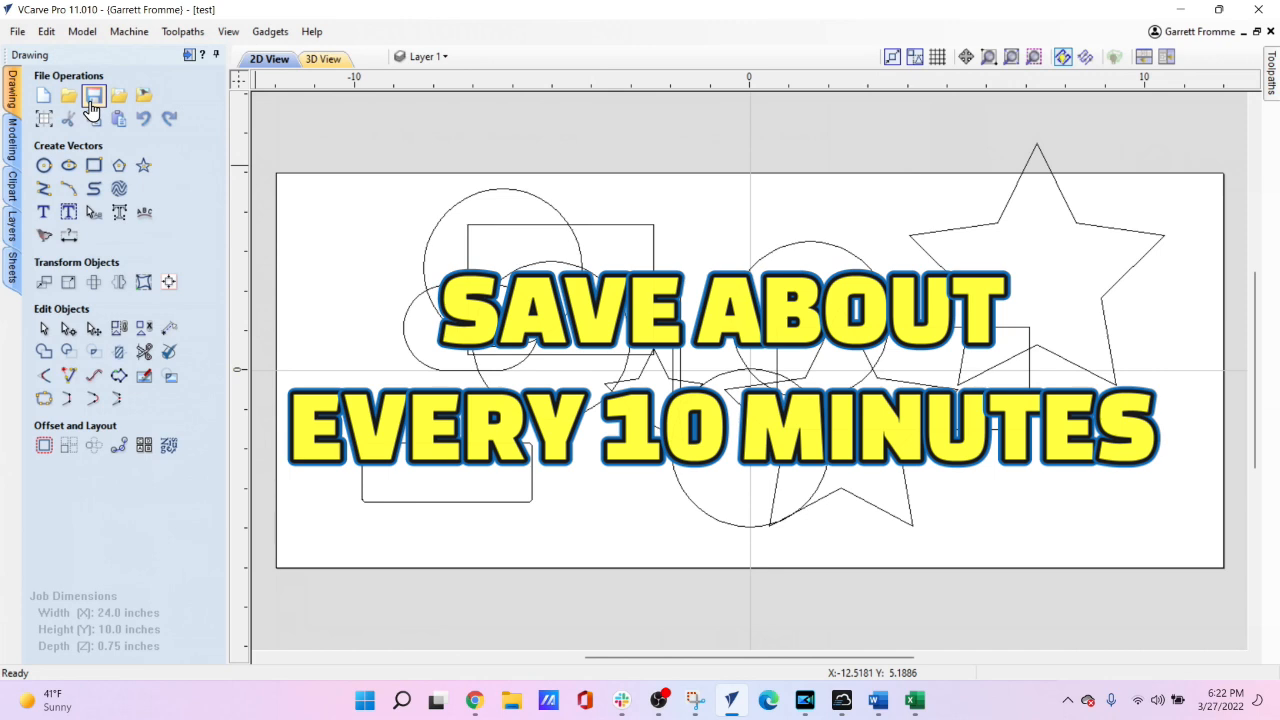
Save the test job again with all the drawn shapes.
left_click(92, 96)
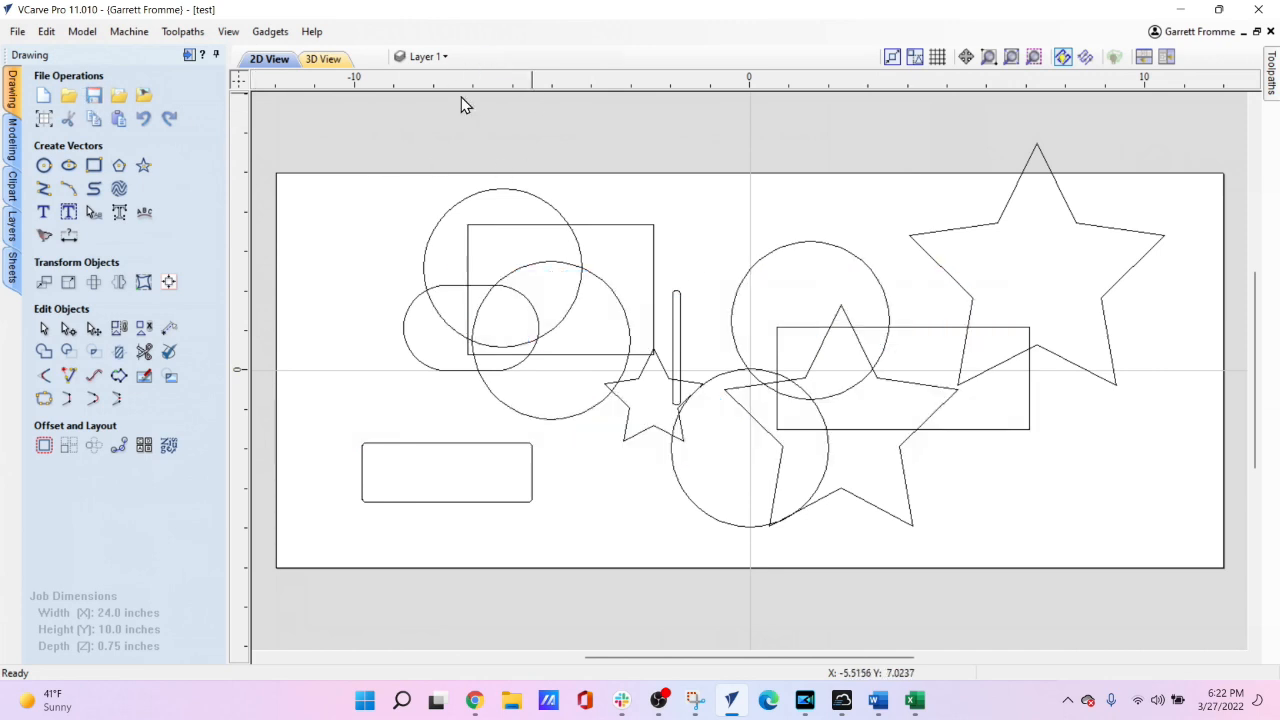
mouse_move(490, 270)
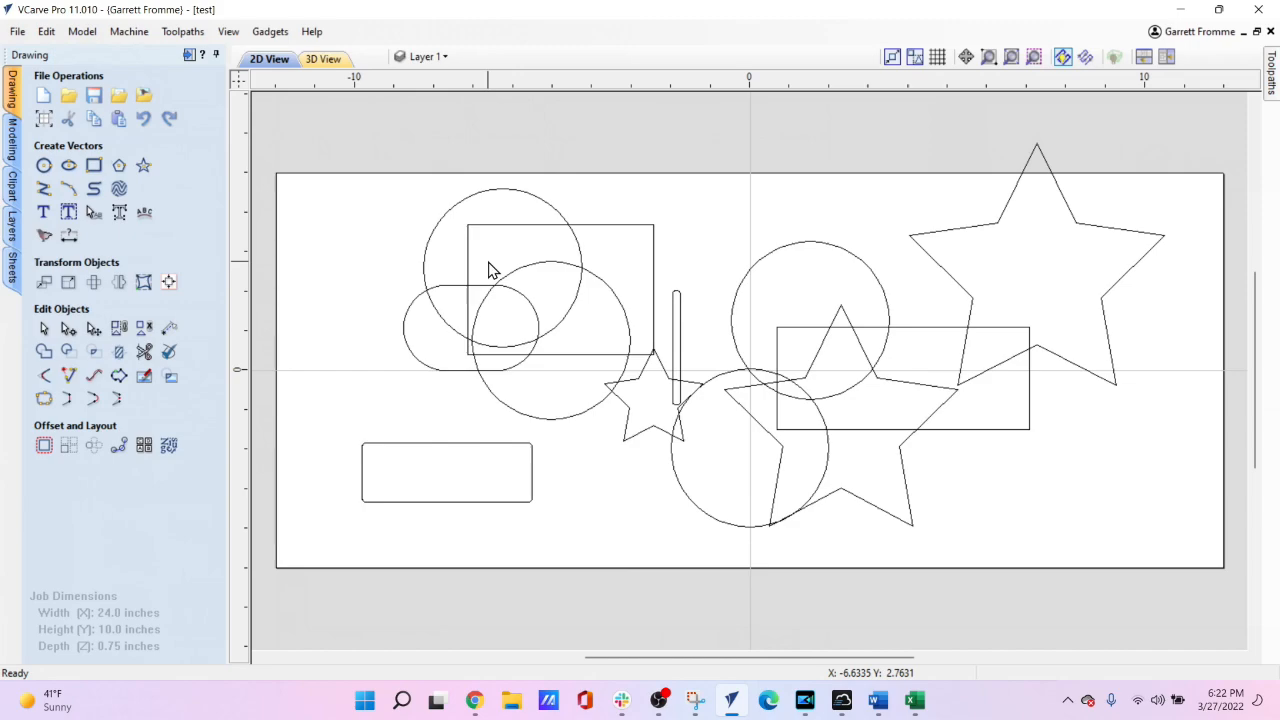
mouse_move(464, 336)
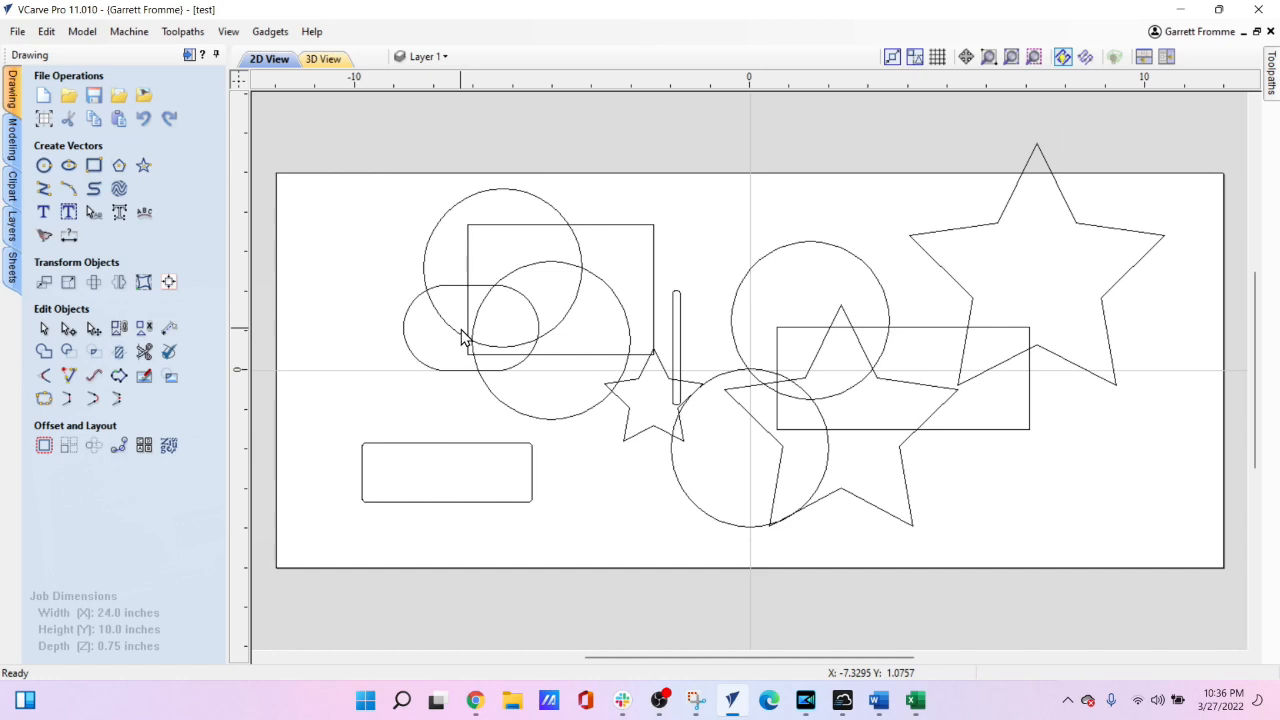
mouse_move(418, 196)
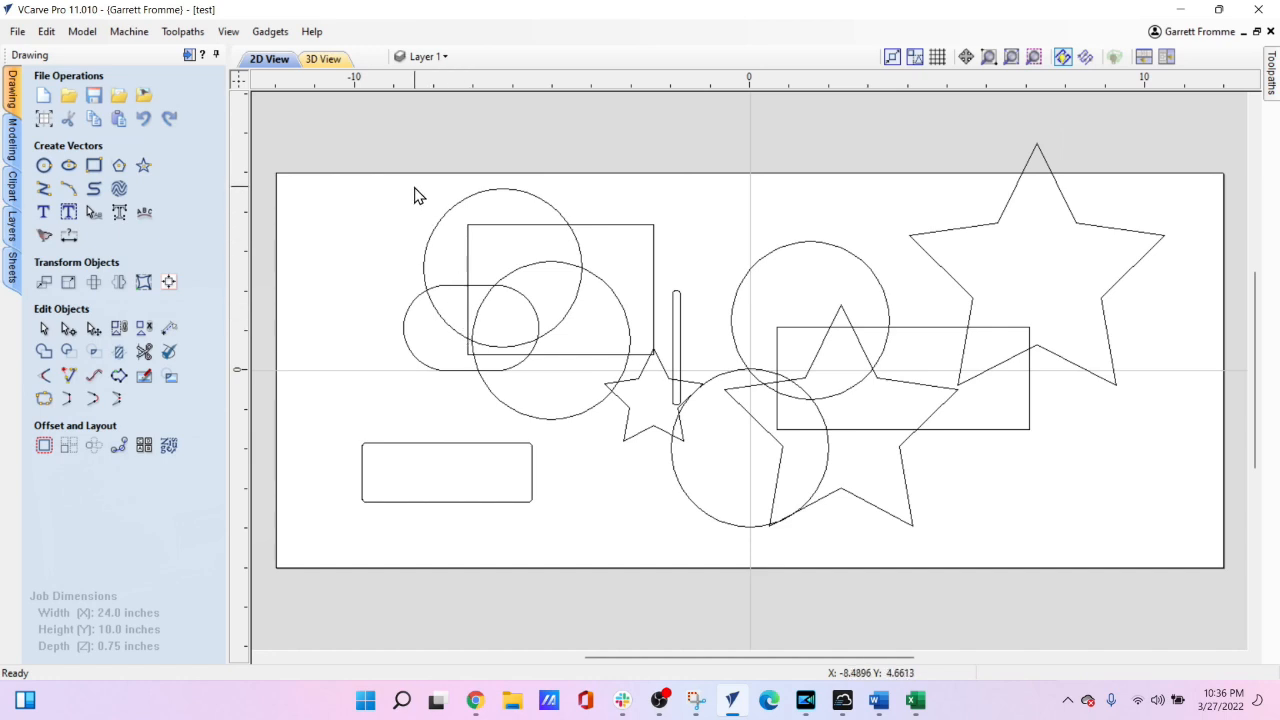
mouse_move(420, 188)
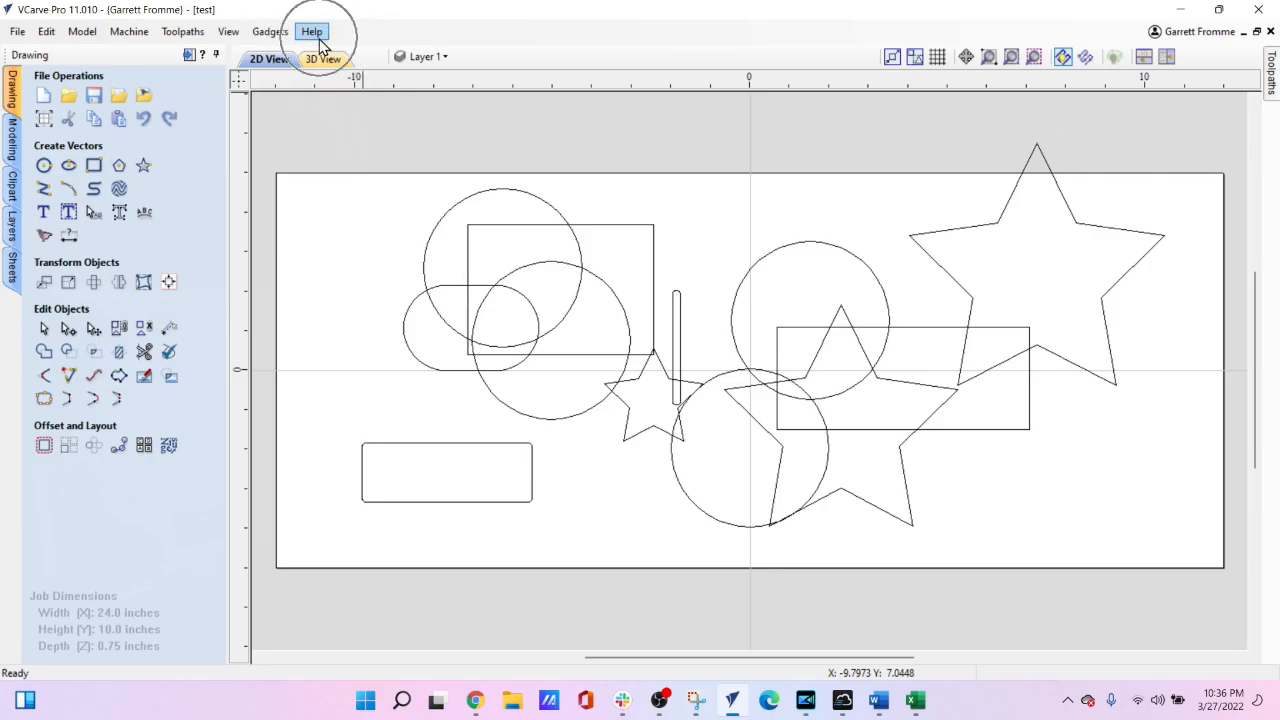
Launch Check for Updates from Help to bring up the VCarve Pro updater.
left_click(312, 32)
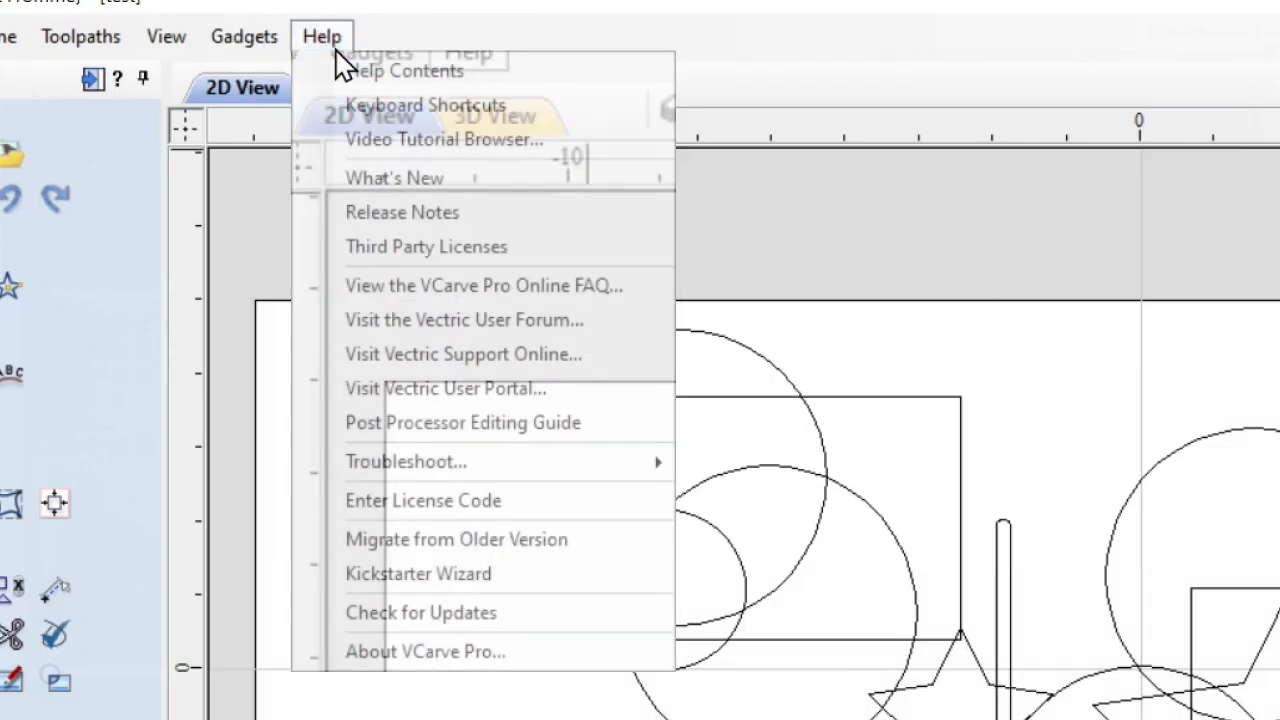
mouse_move(464, 354)
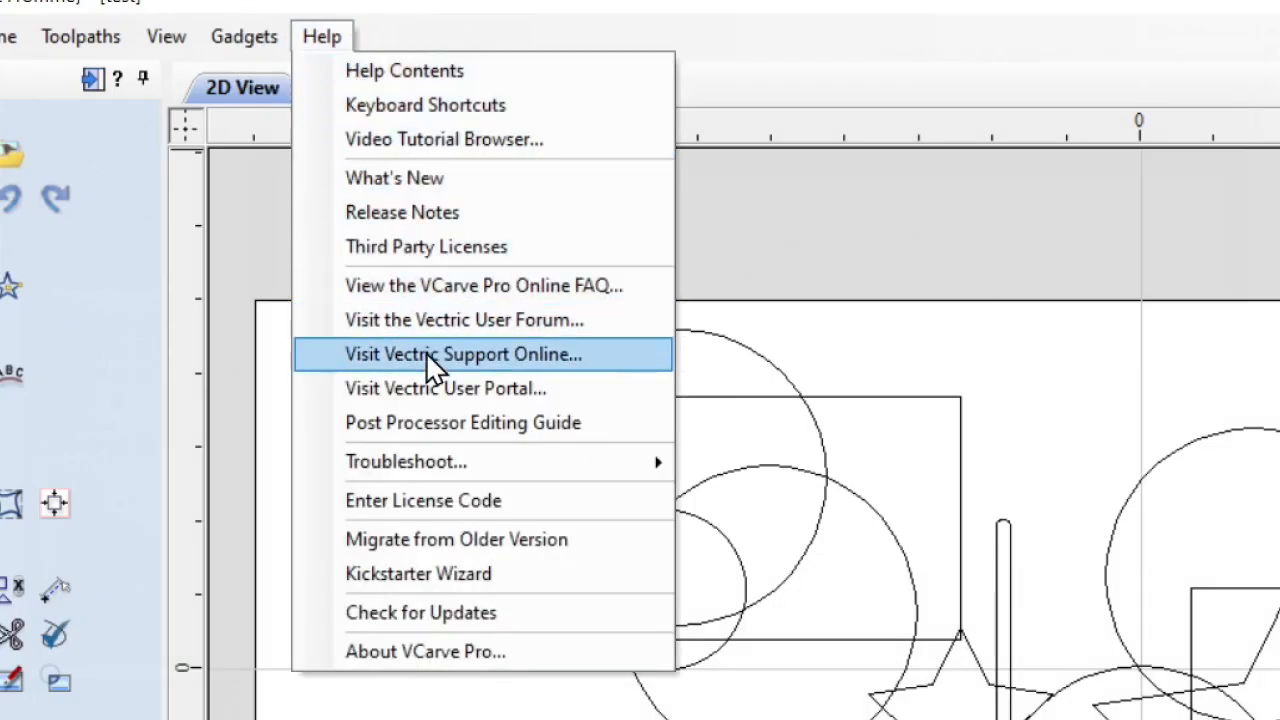
mouse_move(420, 612)
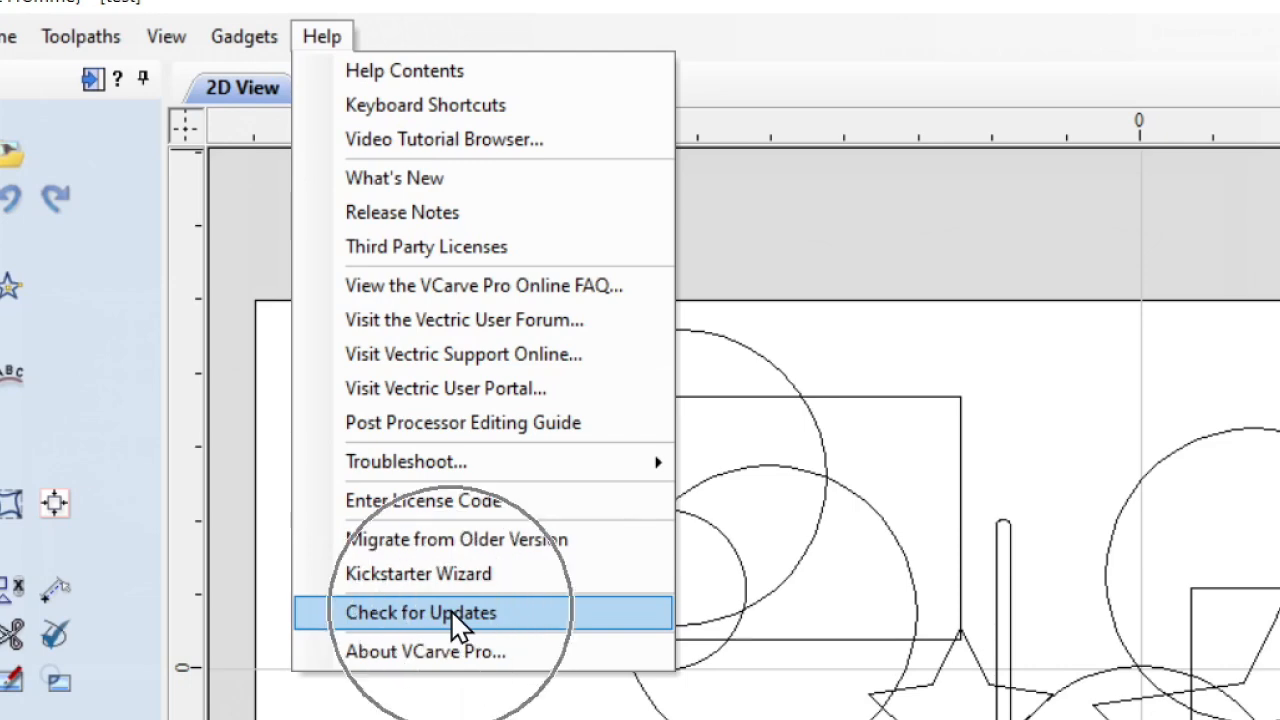
left_click(420, 612)
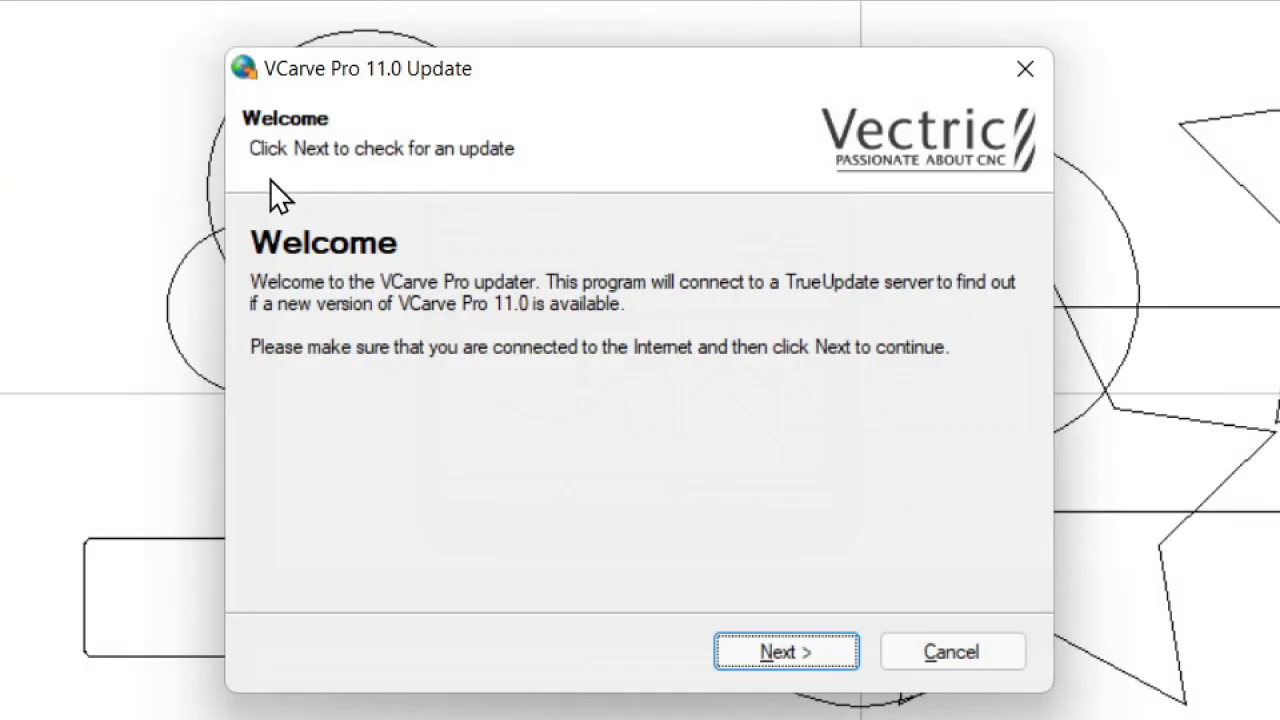
mouse_move(404, 180)
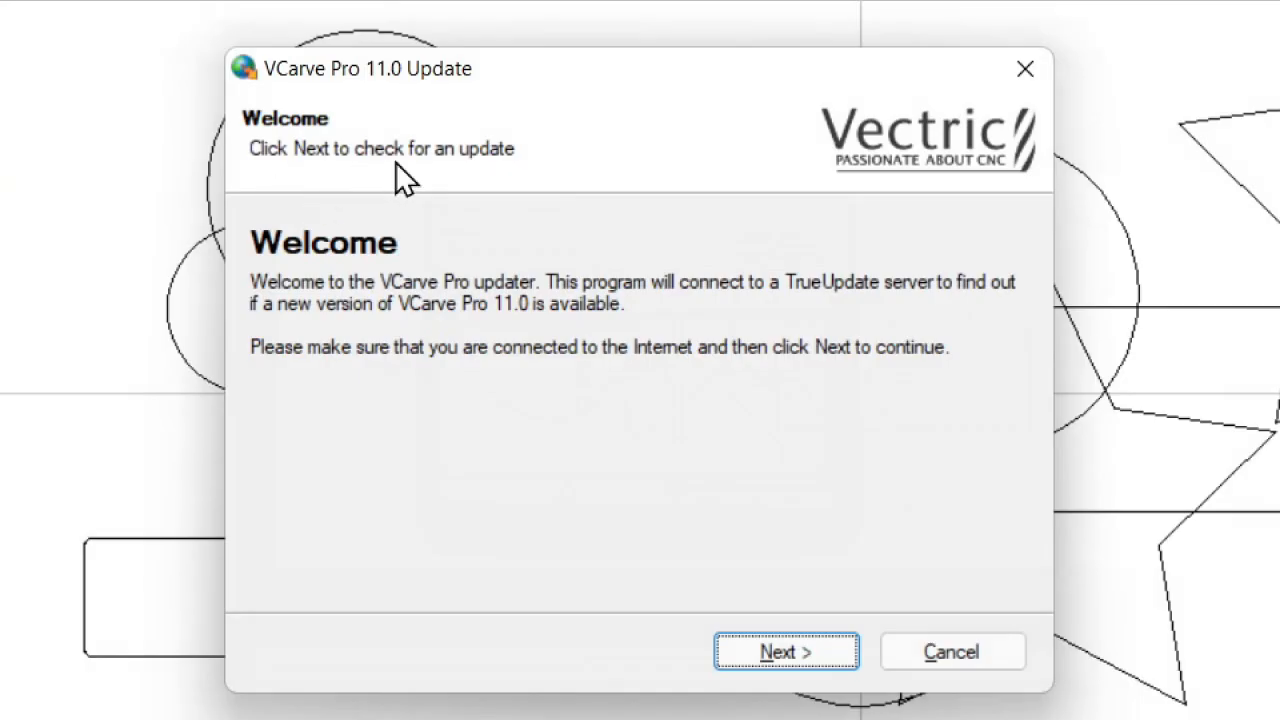
mouse_move(958, 172)
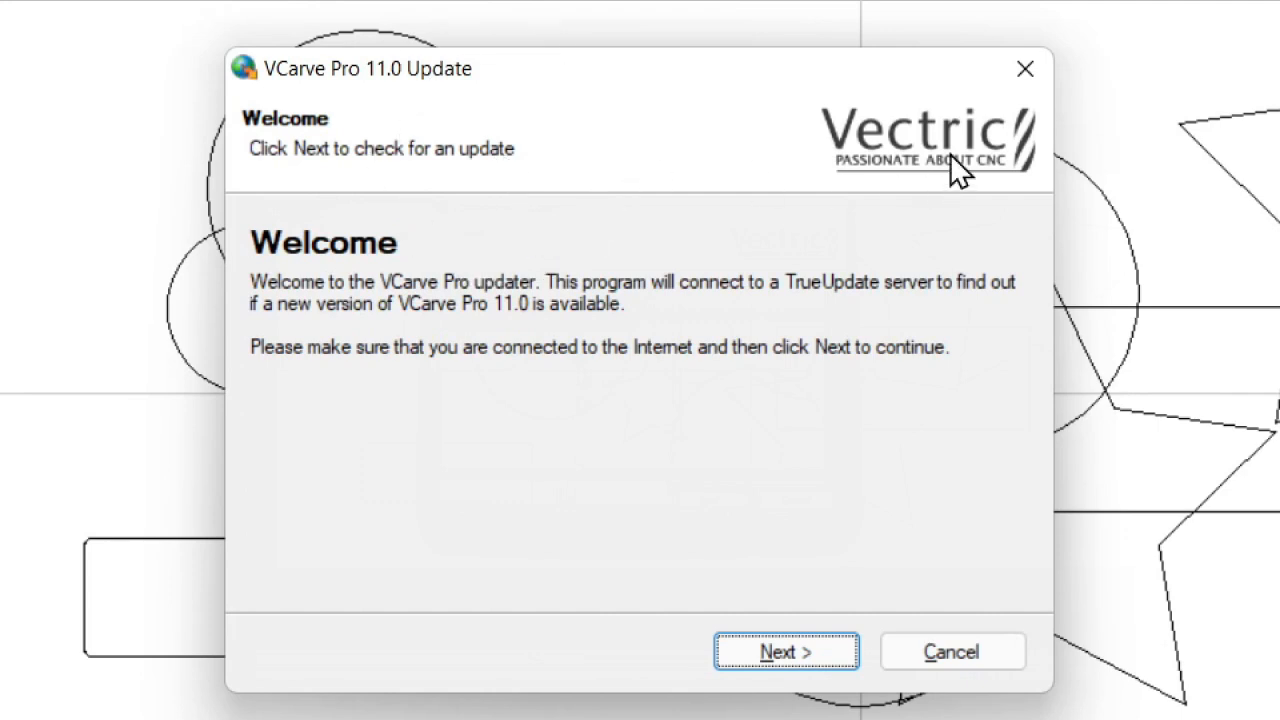
mouse_move(442, 292)
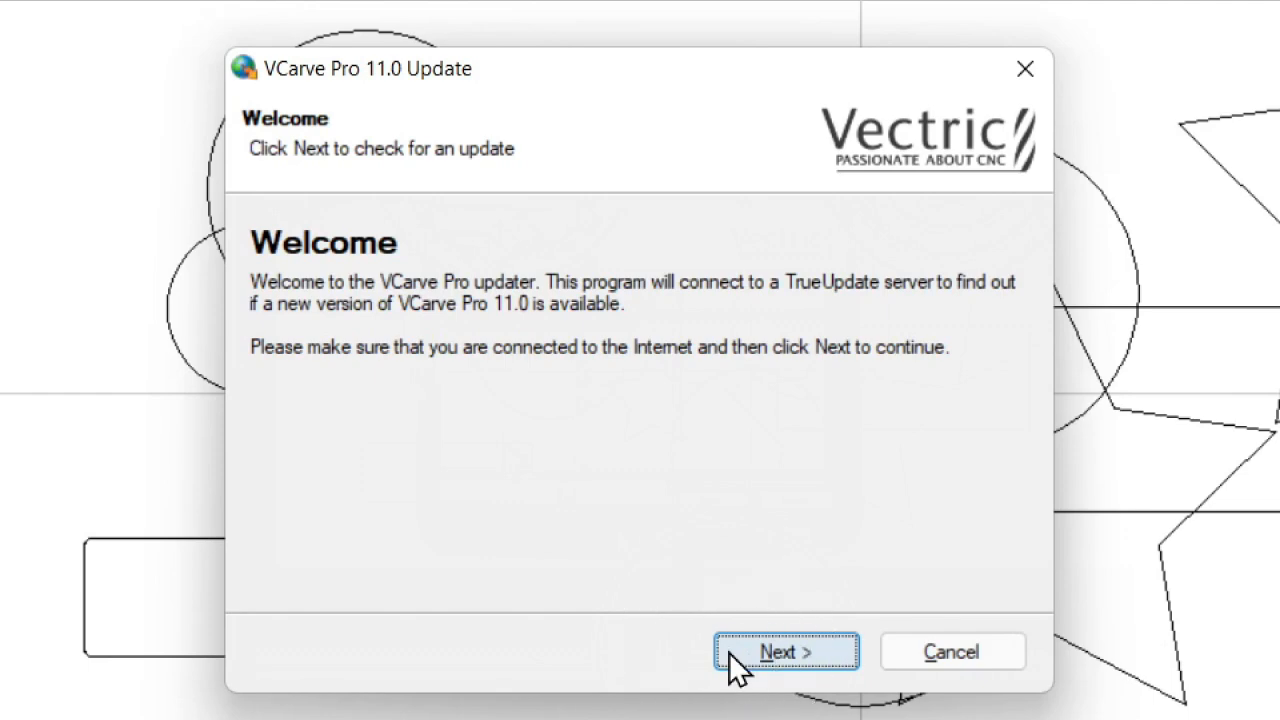
Run the update check, confirming version 11.0 is already the most recent.
left_click(786, 652)
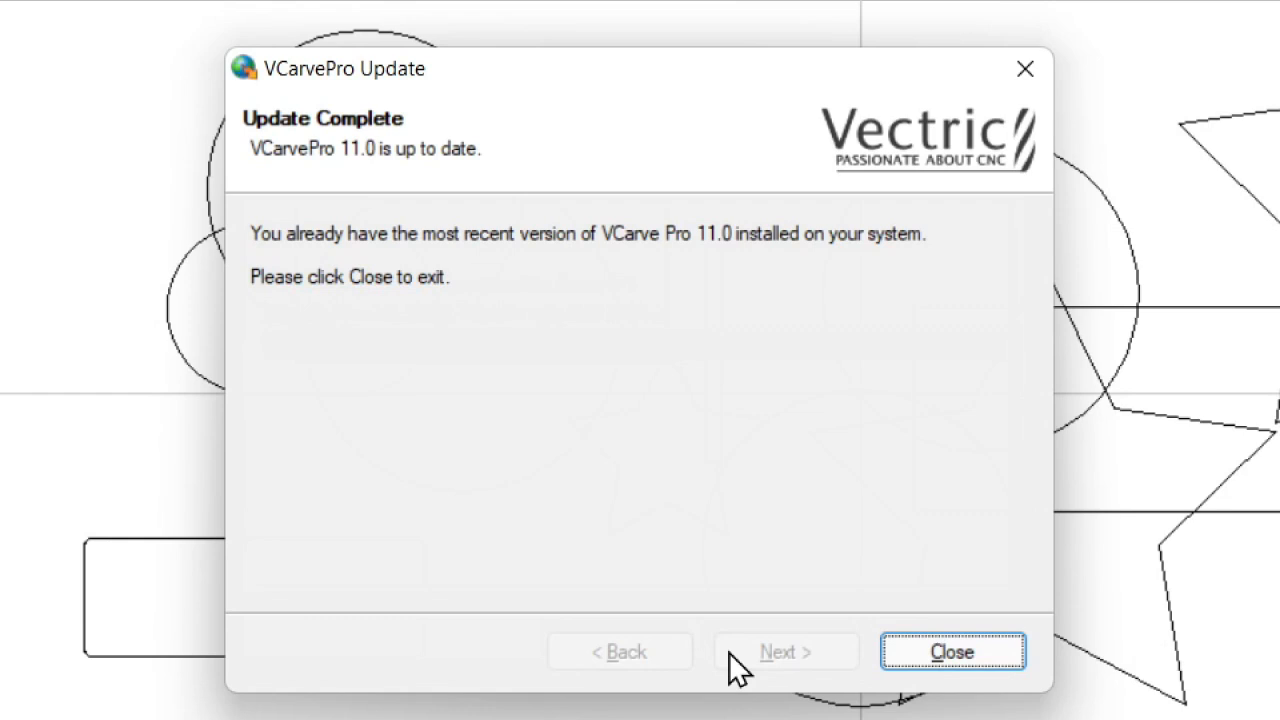
mouse_move(528, 296)
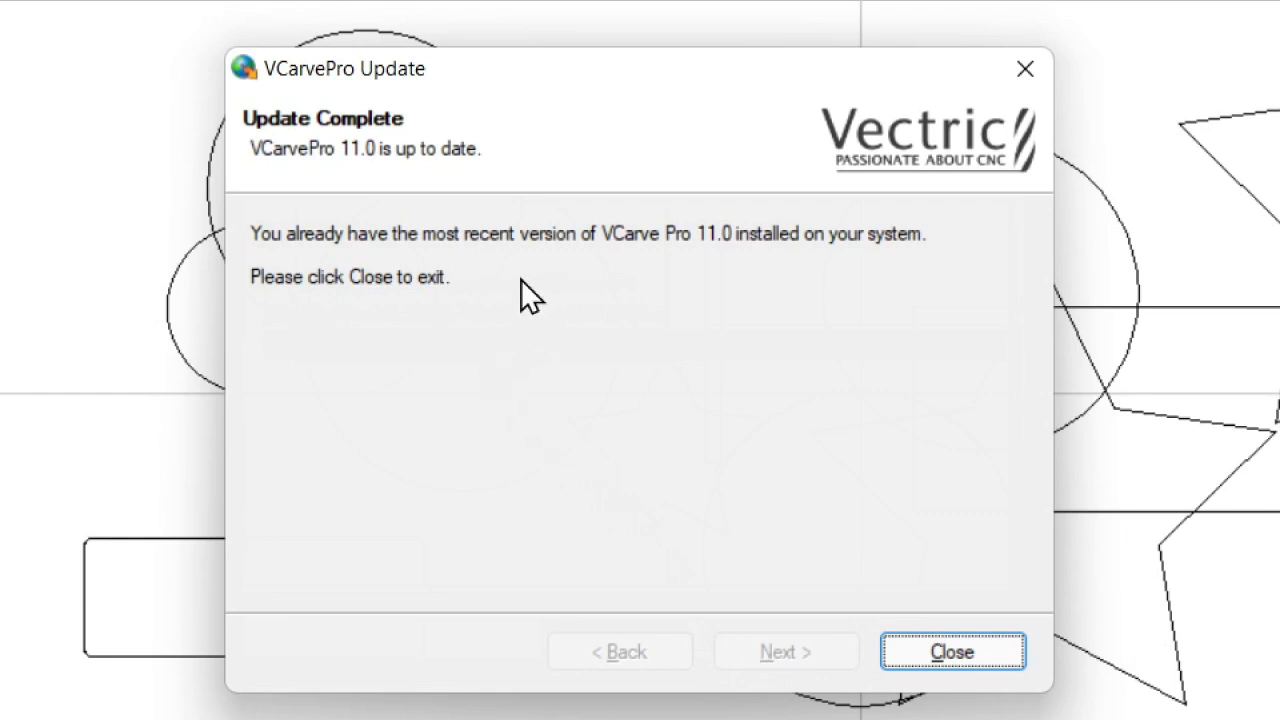
mouse_move(396, 290)
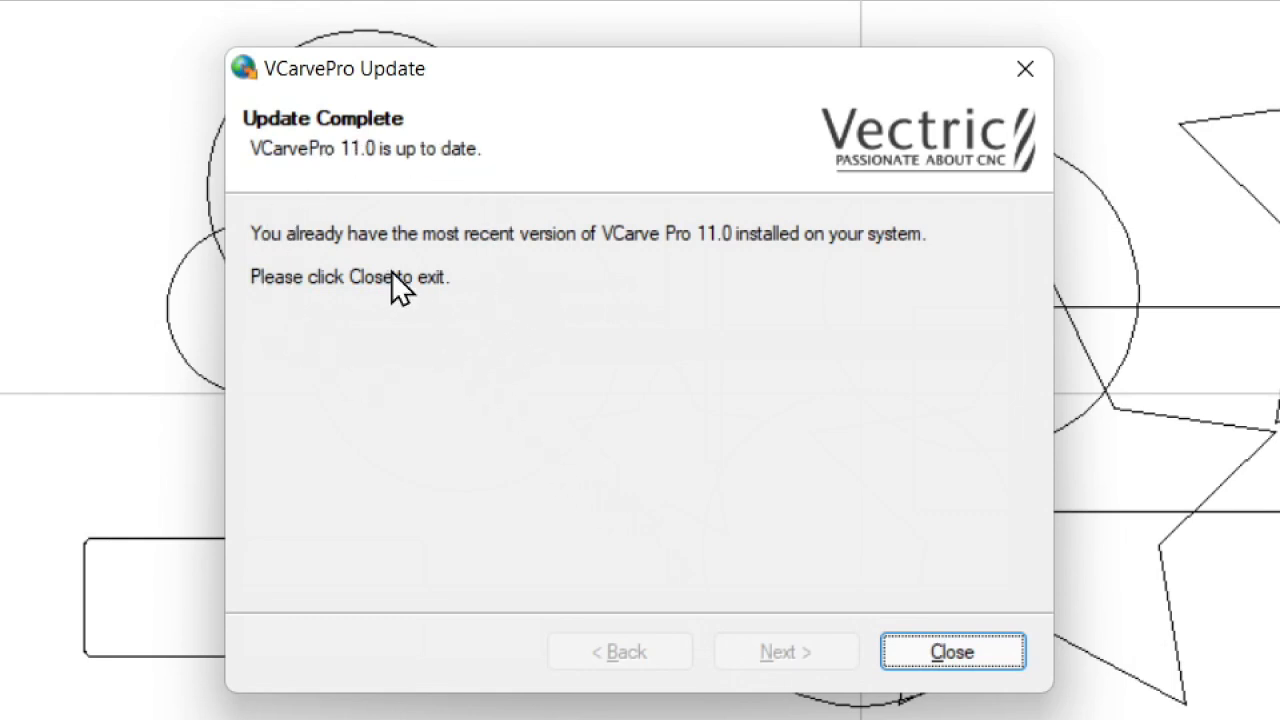
mouse_move(830, 680)
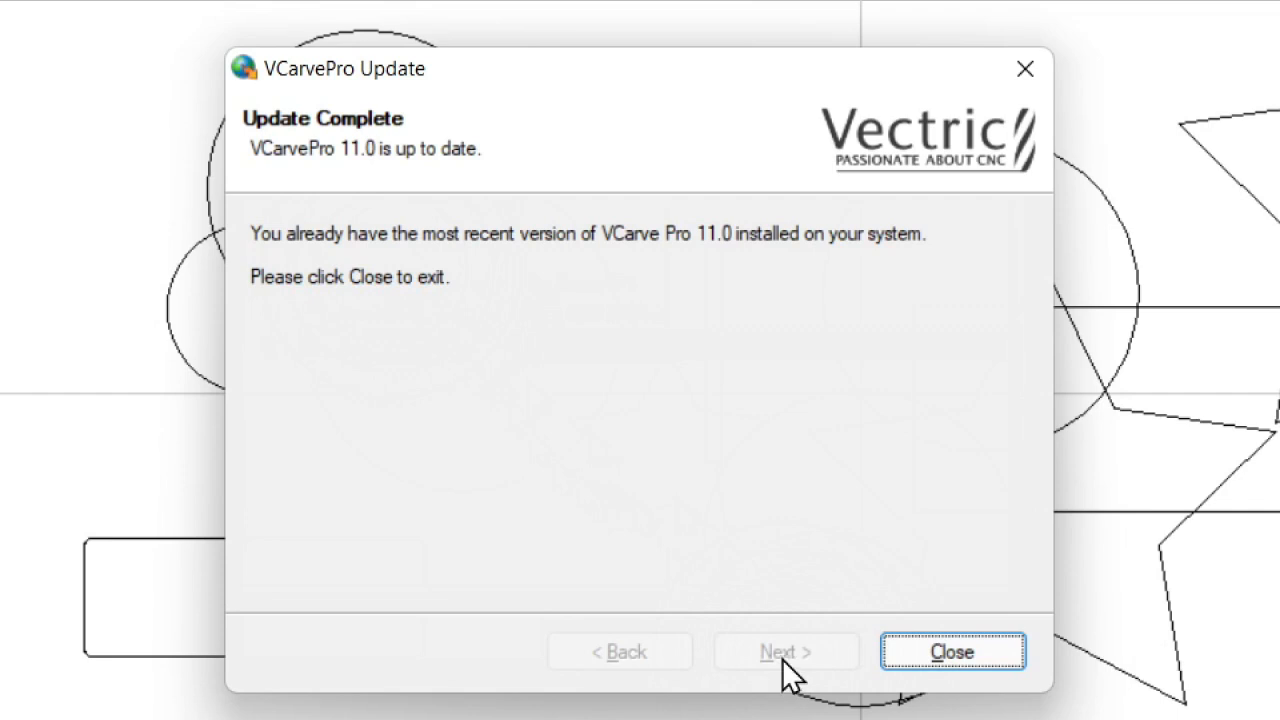
mouse_move(440, 170)
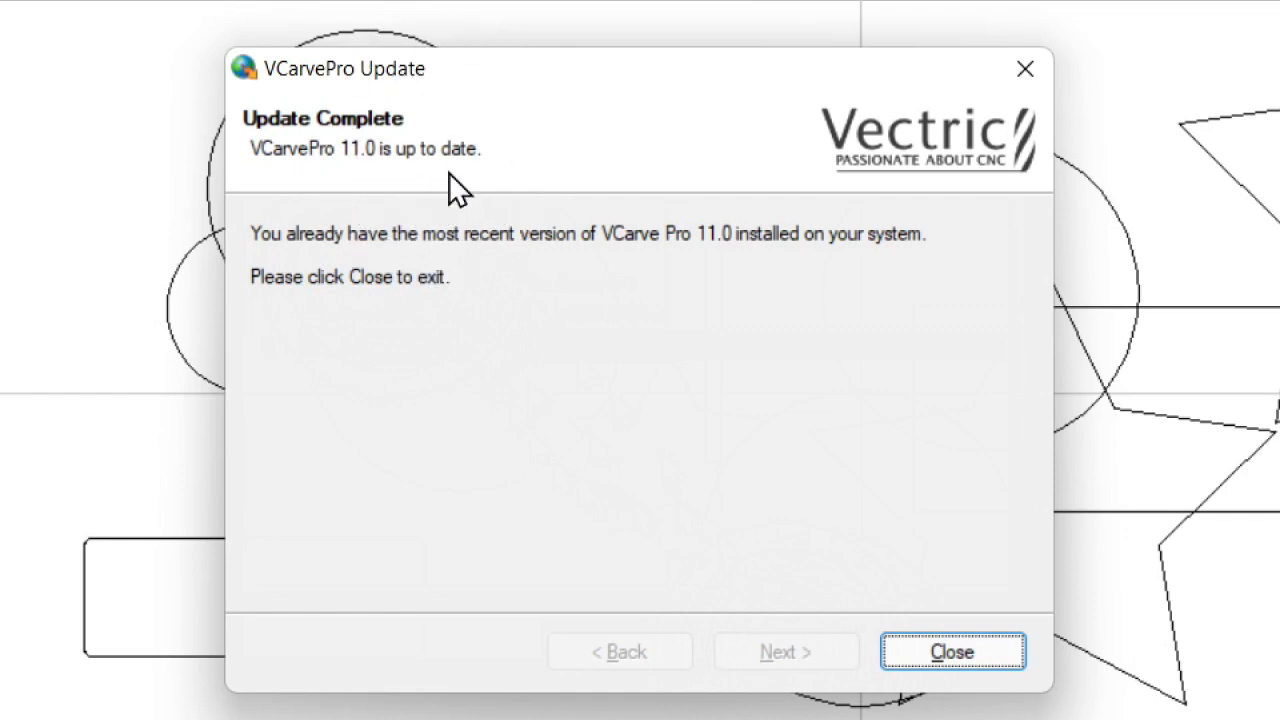
mouse_move(796, 660)
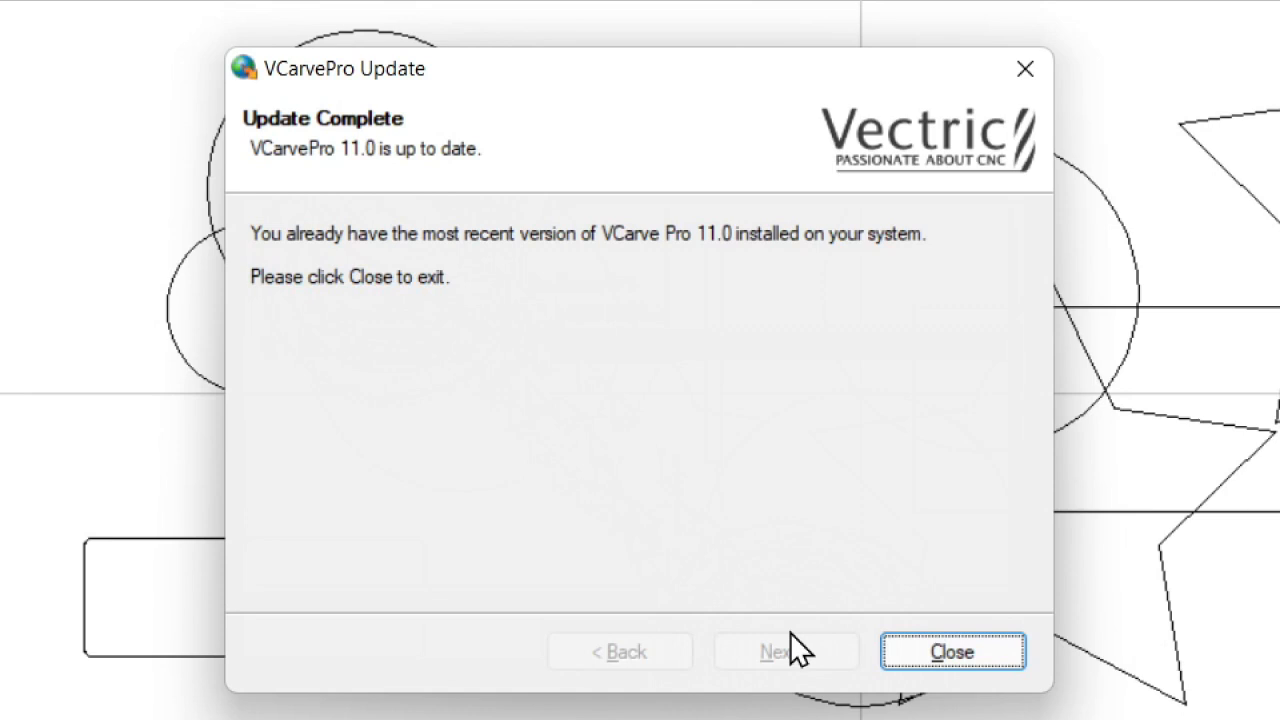
mouse_move(762, 438)
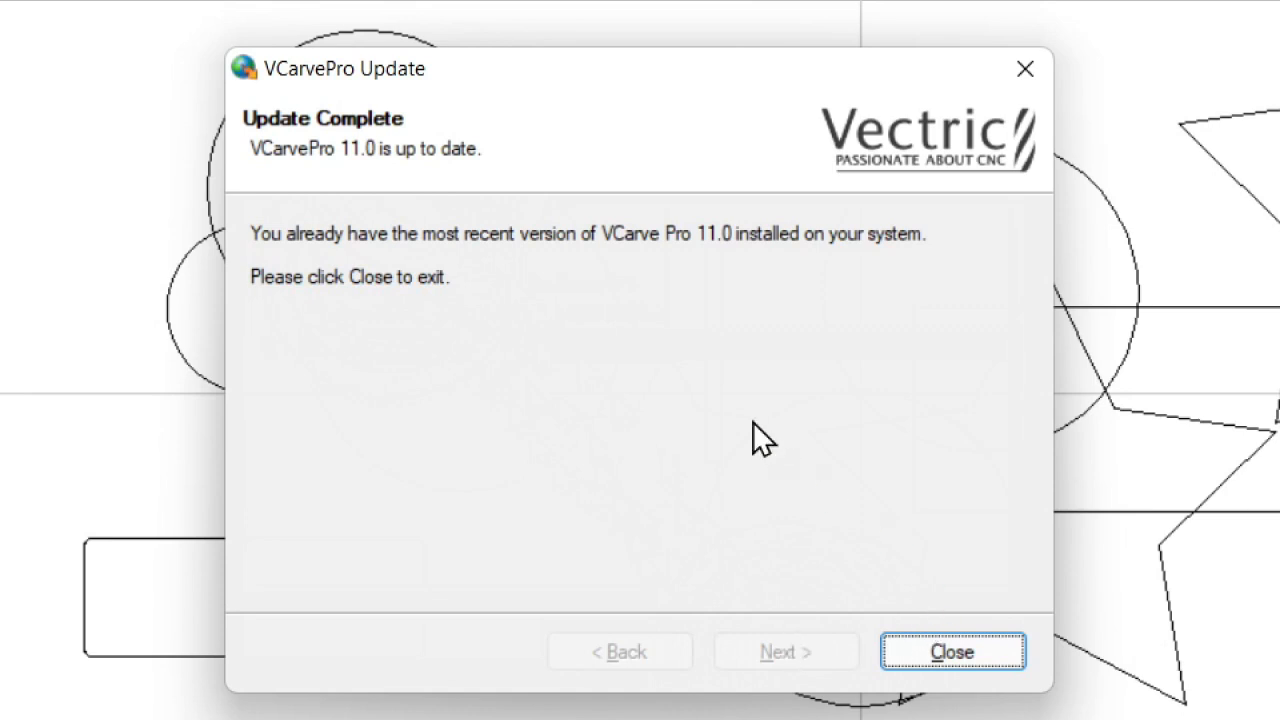